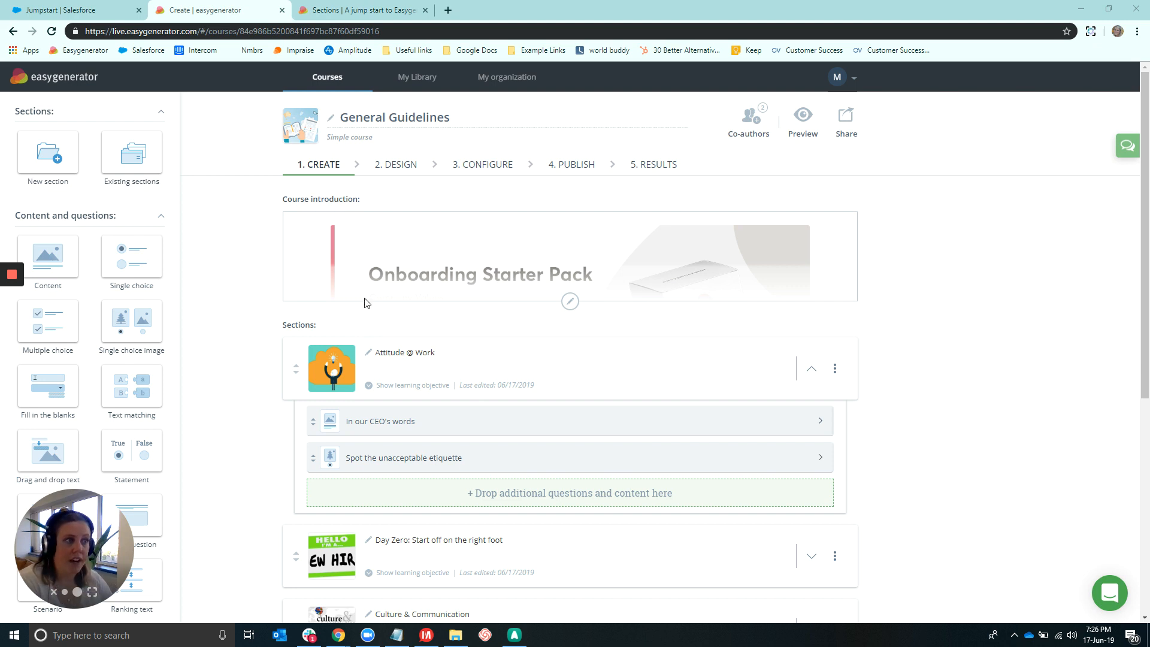
- Start a new course from scratch from the Courses list
click(327, 77)
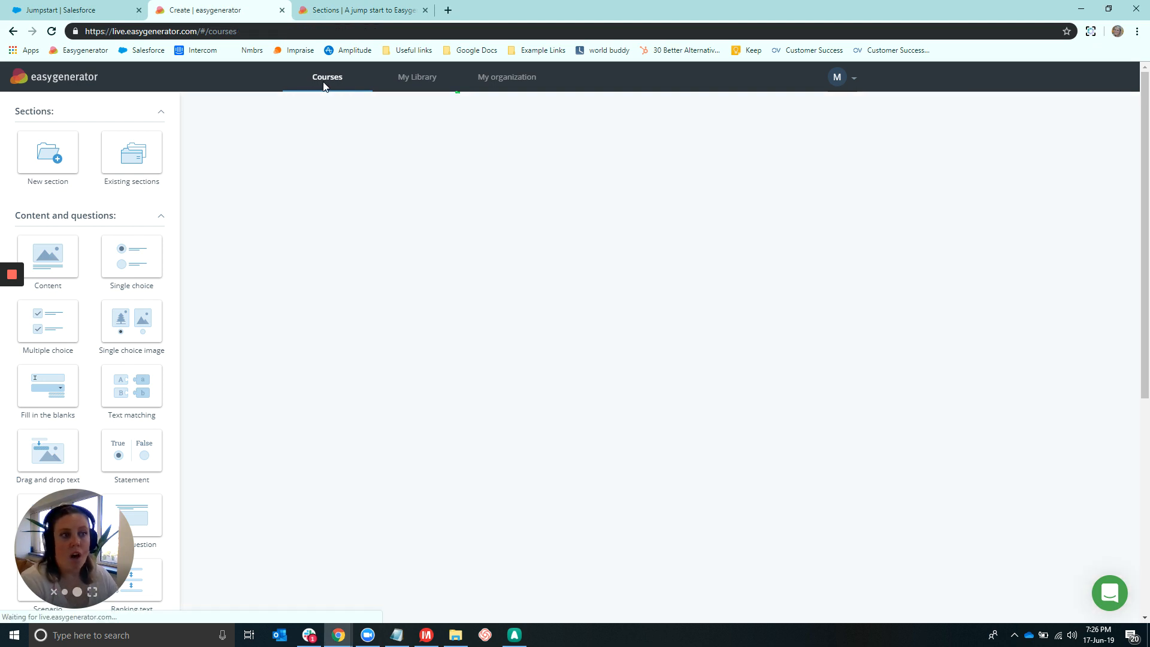
click(327, 76)
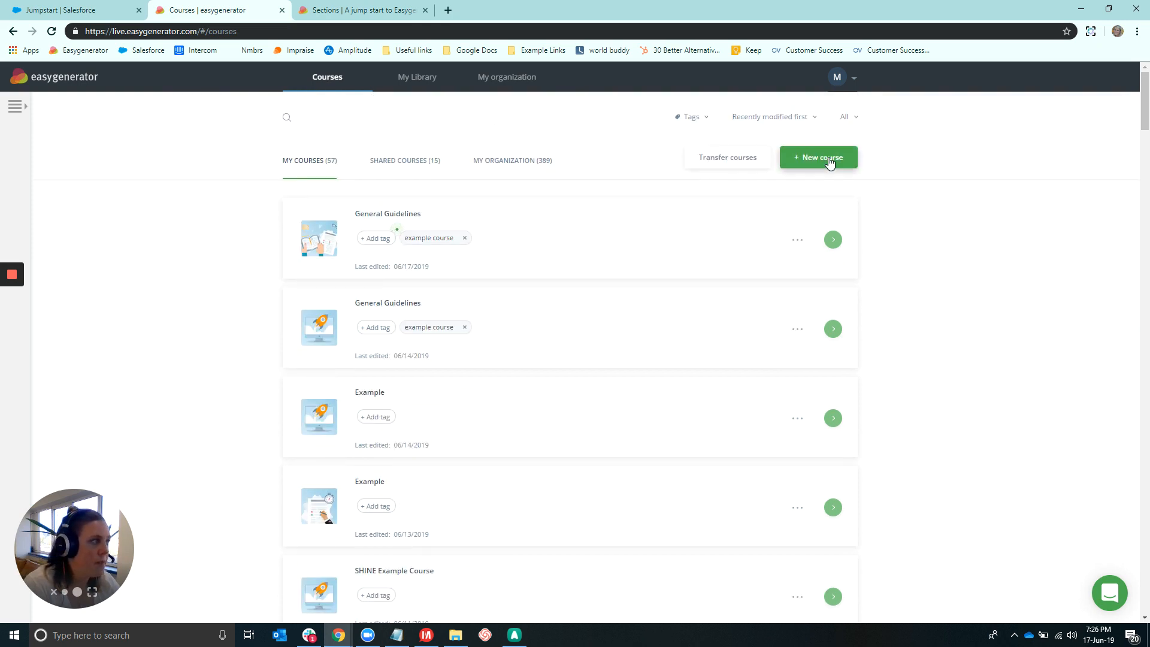
click(818, 157)
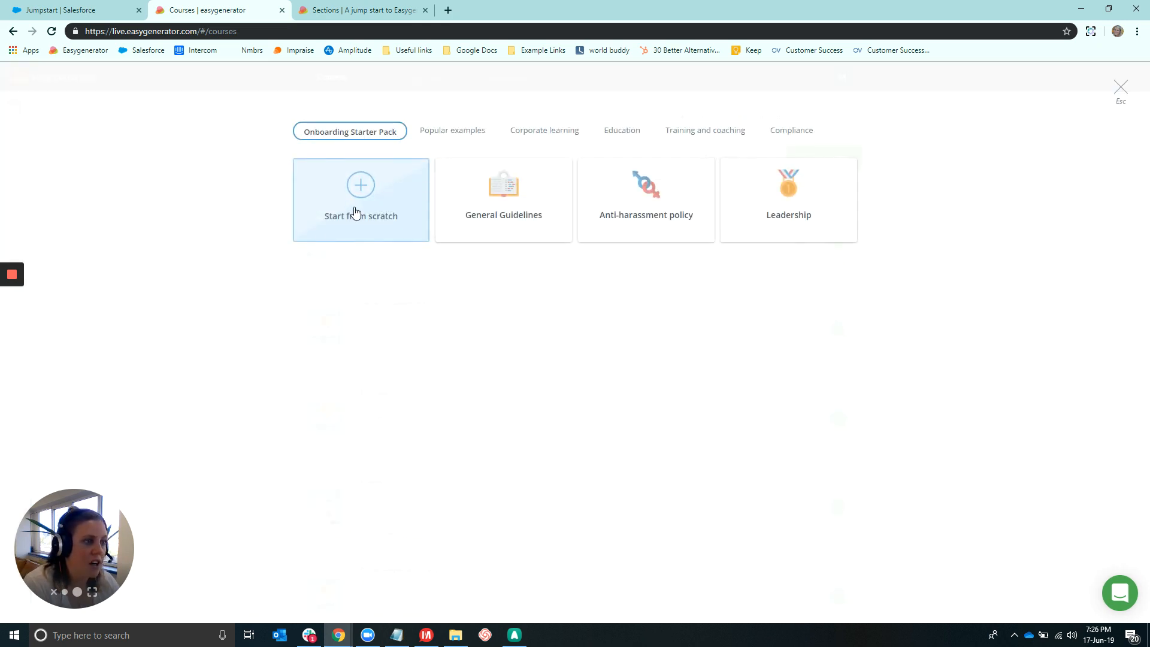
click(360, 185)
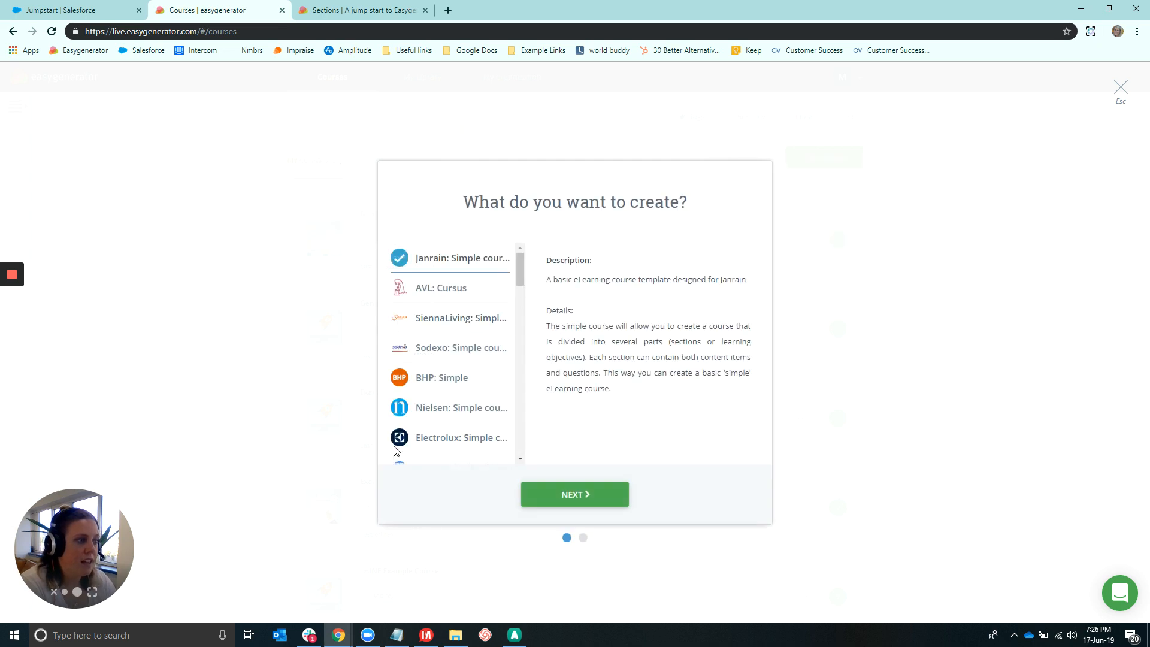
- Choose the All in one template from the template list
scroll(down, 3)
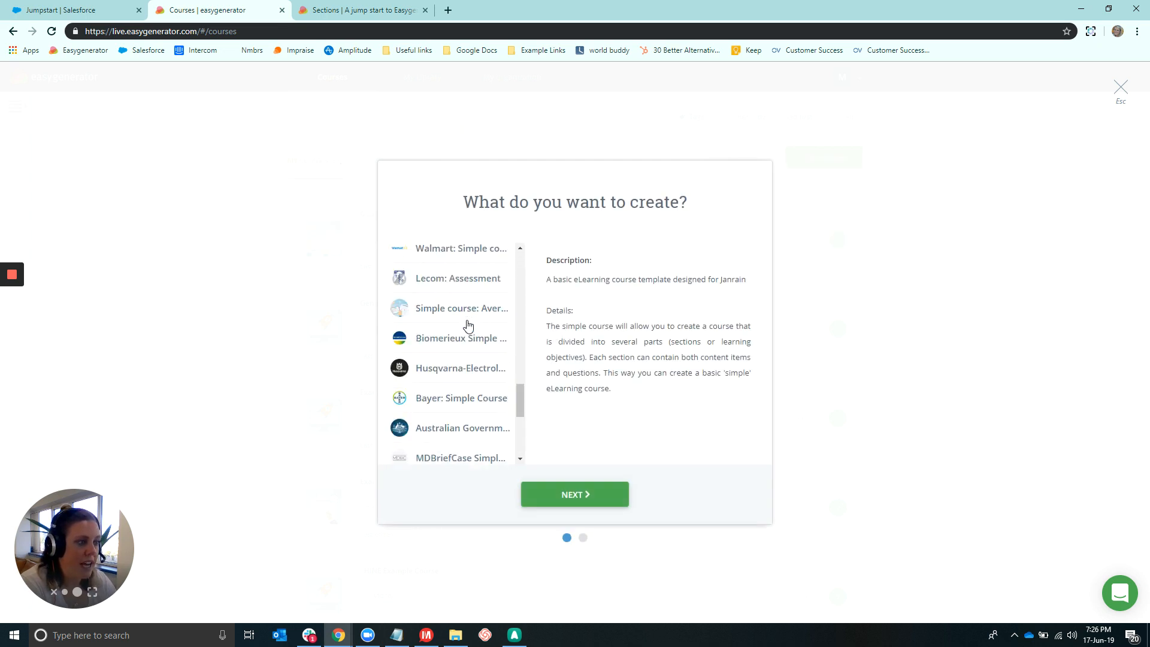
scroll(down, 3)
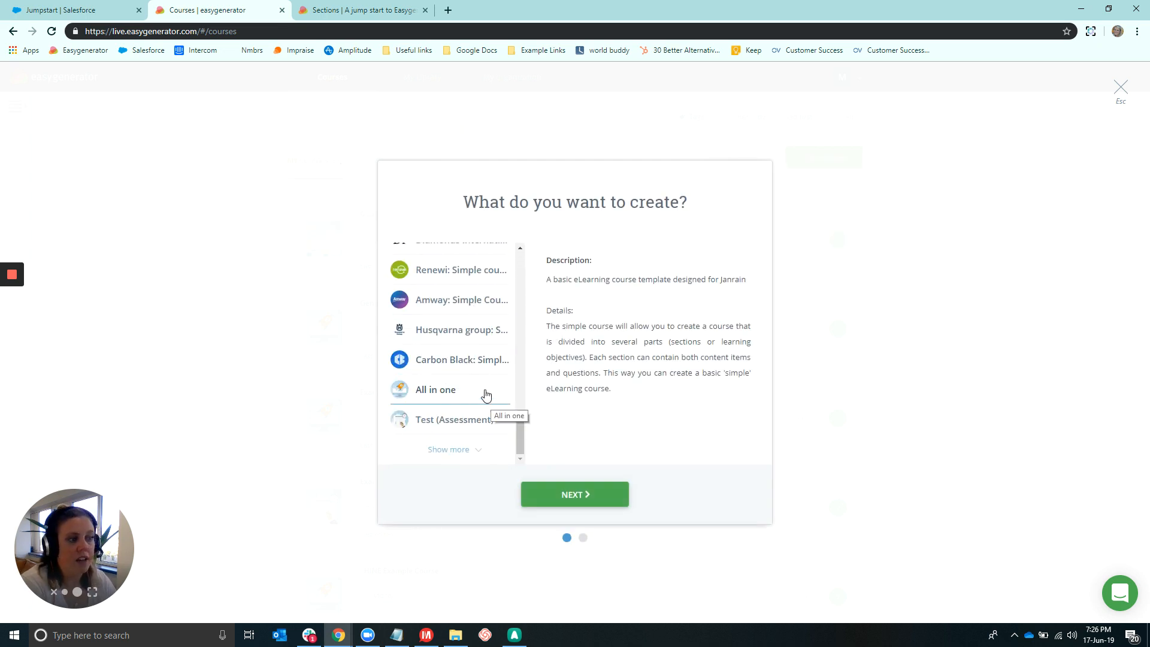
click(436, 389)
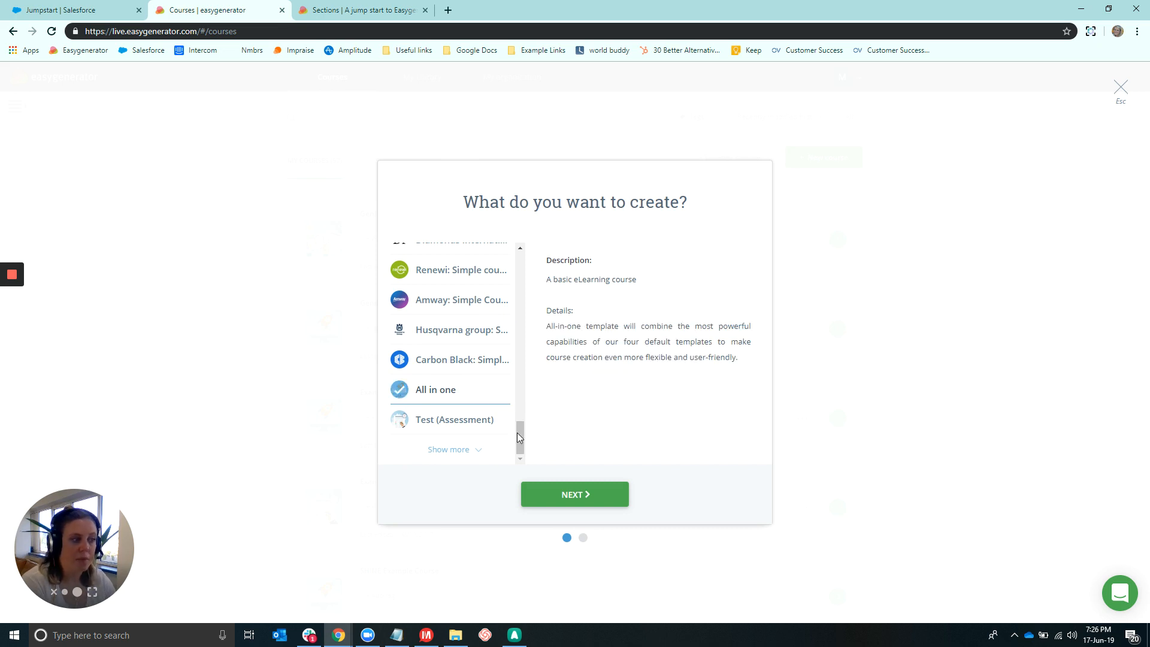
mouse_move(583, 500)
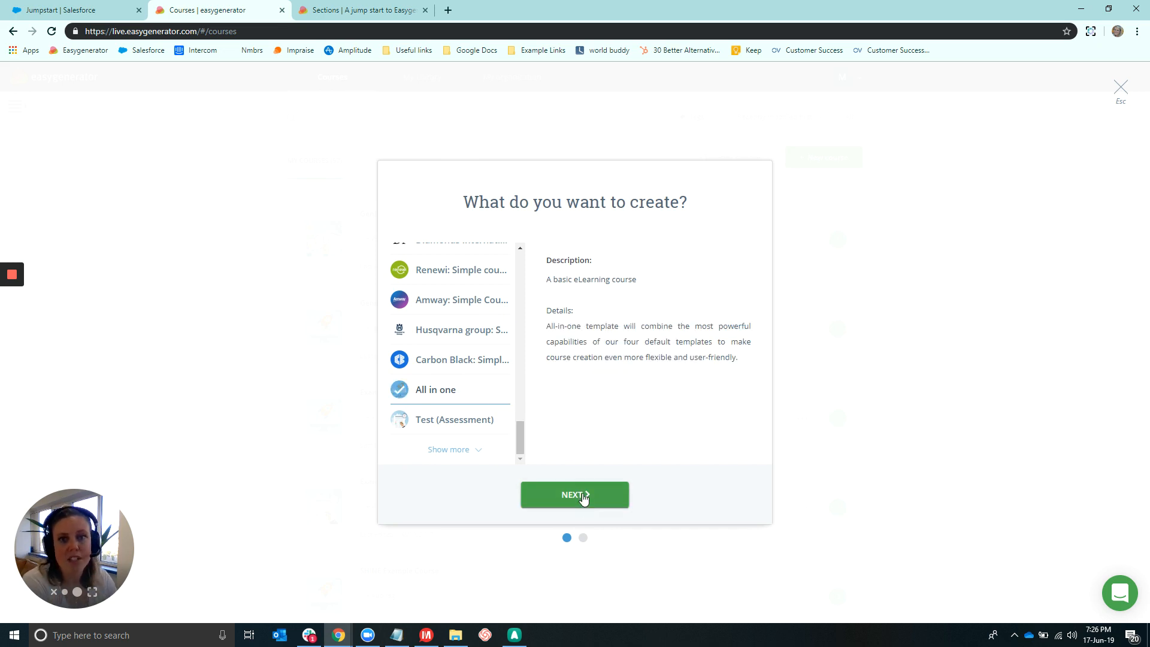
mouse_move(350, 227)
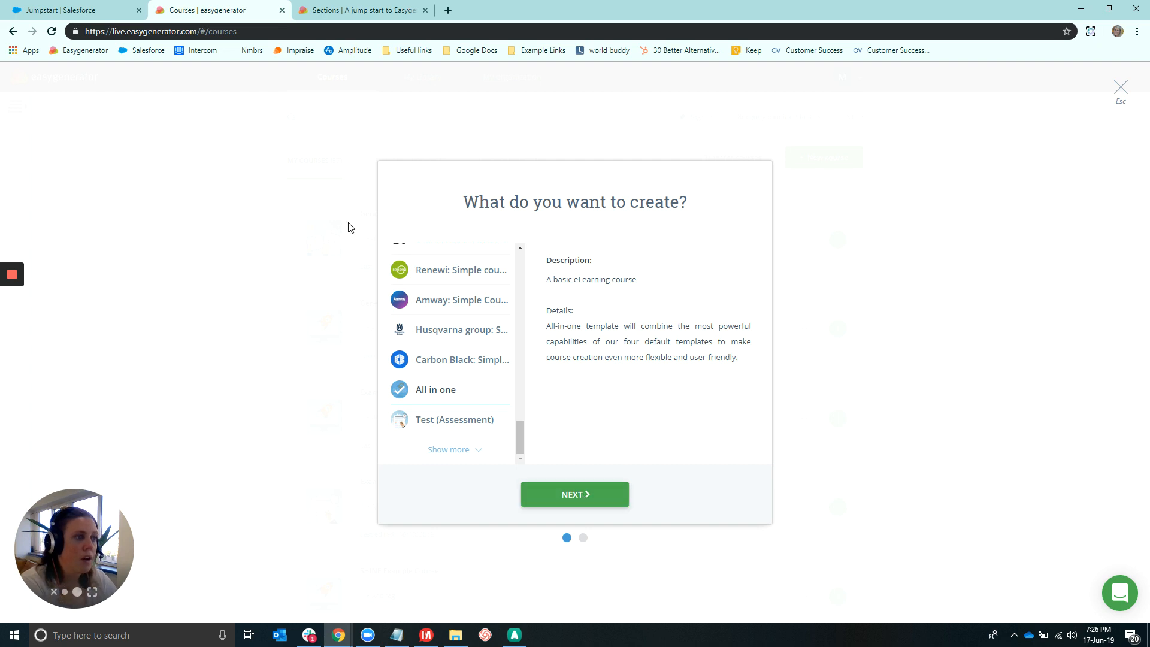
- Cancel the new course and apply the All in one template to General Guidelines instead
click(575, 494)
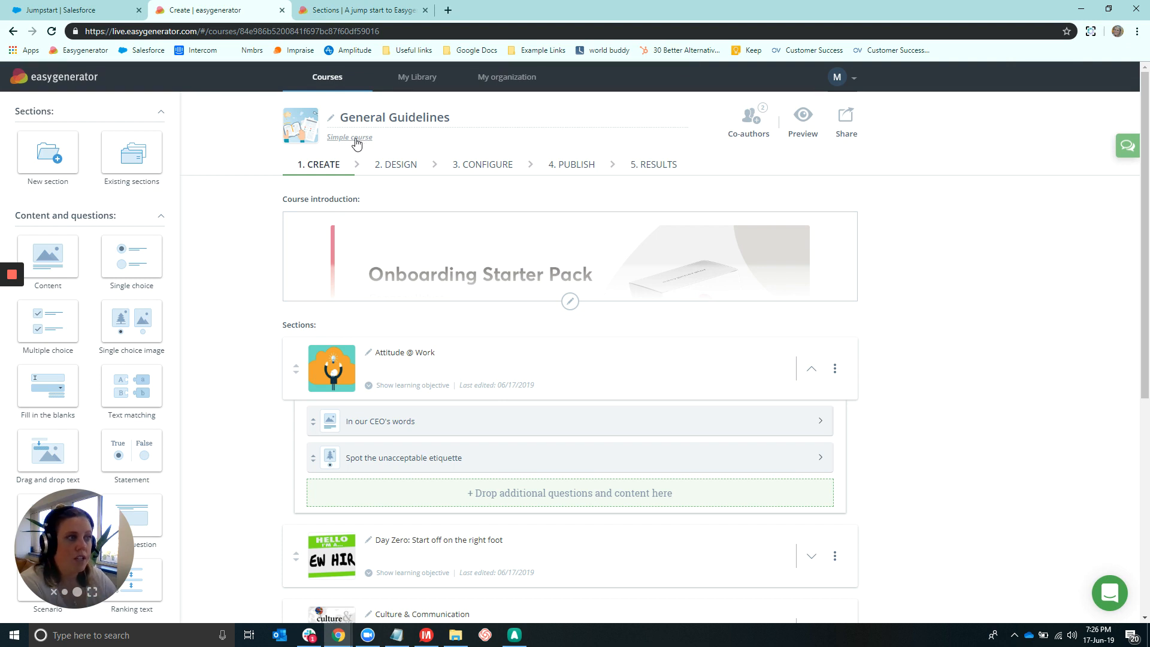
mouse_move(361, 140)
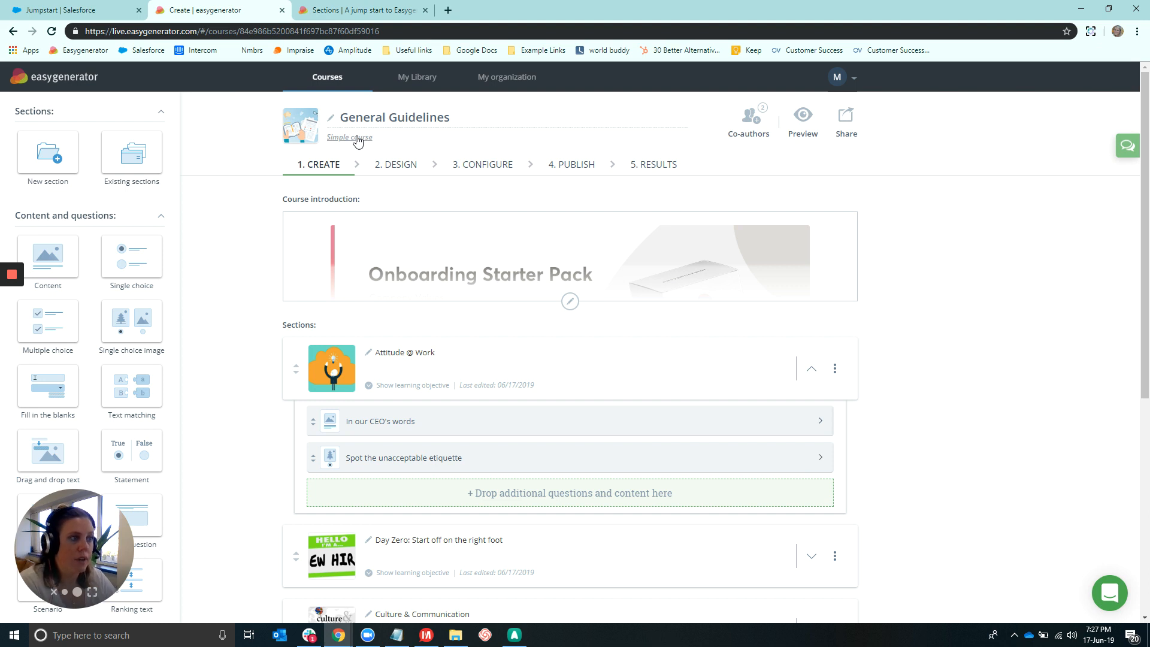
click(349, 137)
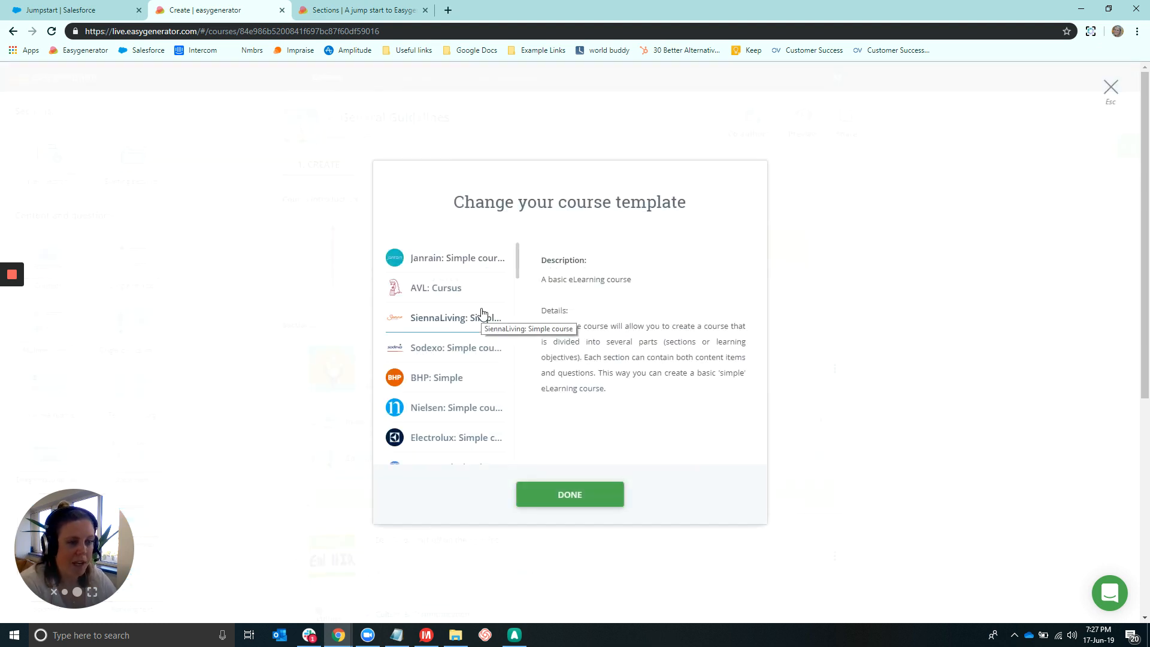
scroll(down, 3)
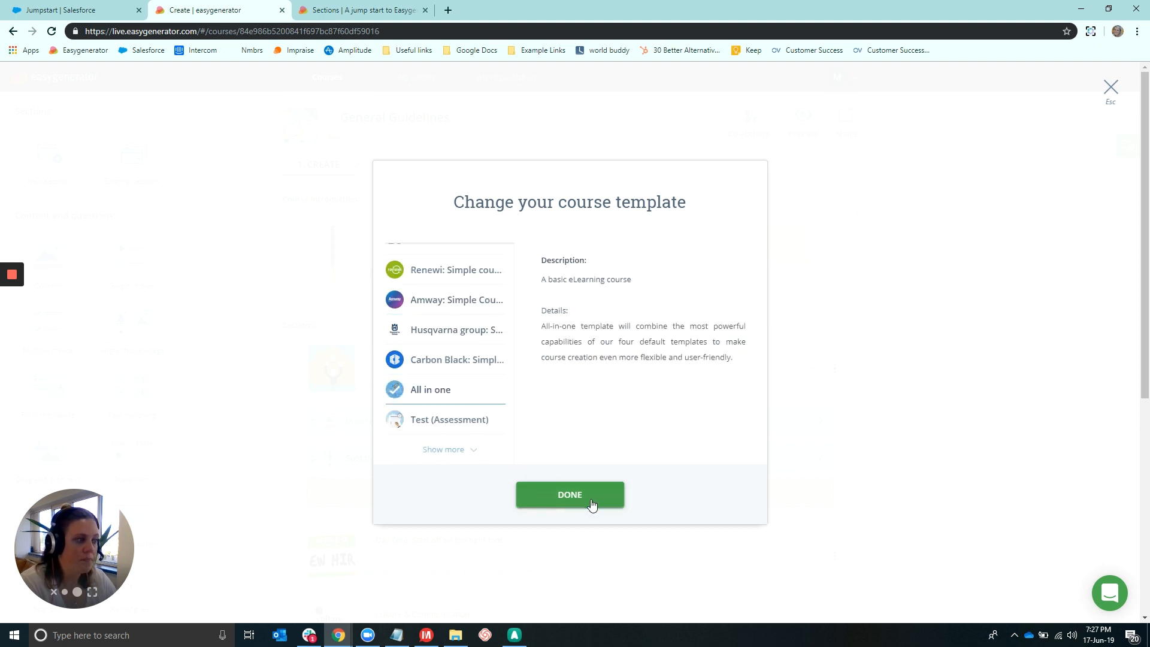
click(570, 494)
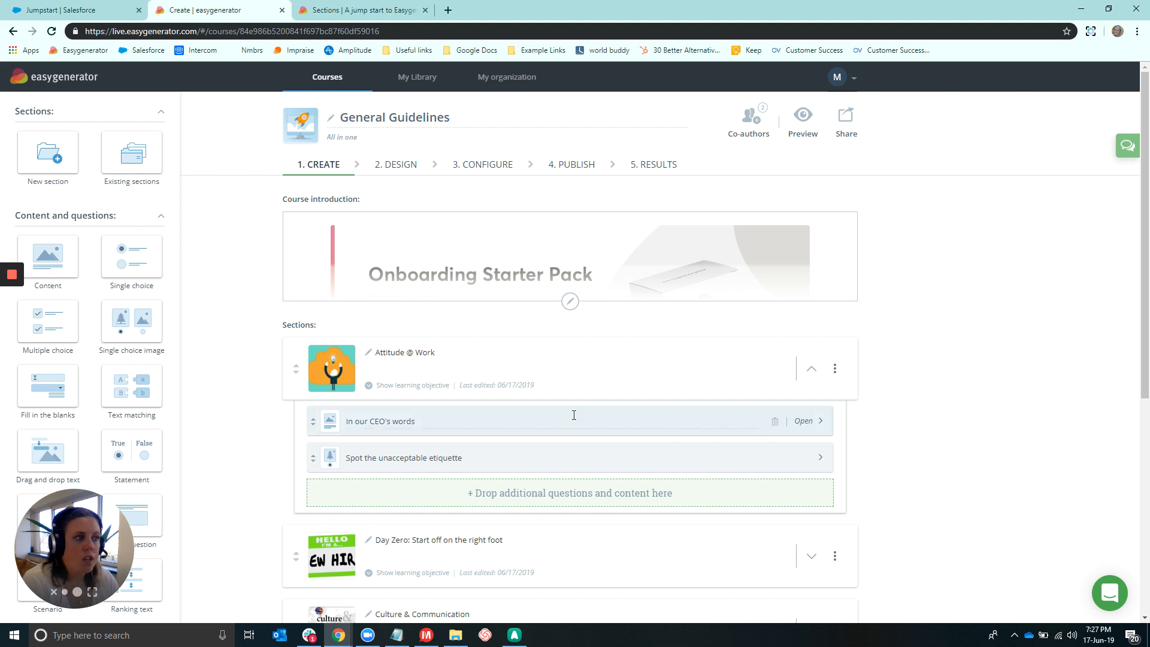
mouse_move(547, 208)
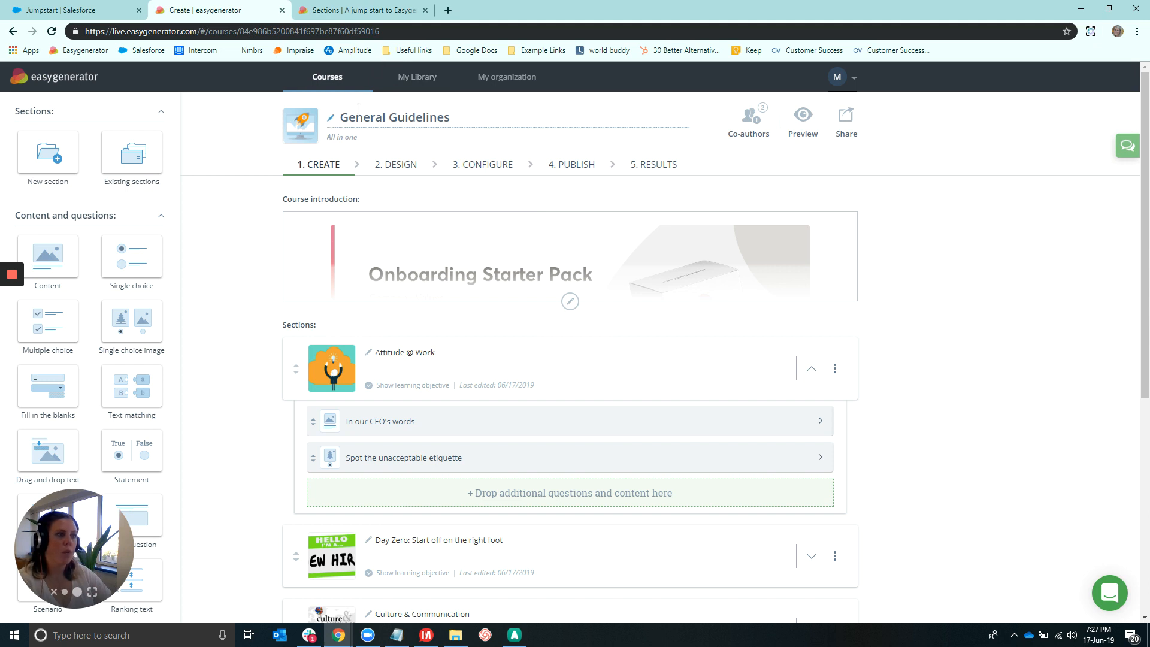
mouse_move(14, 32)
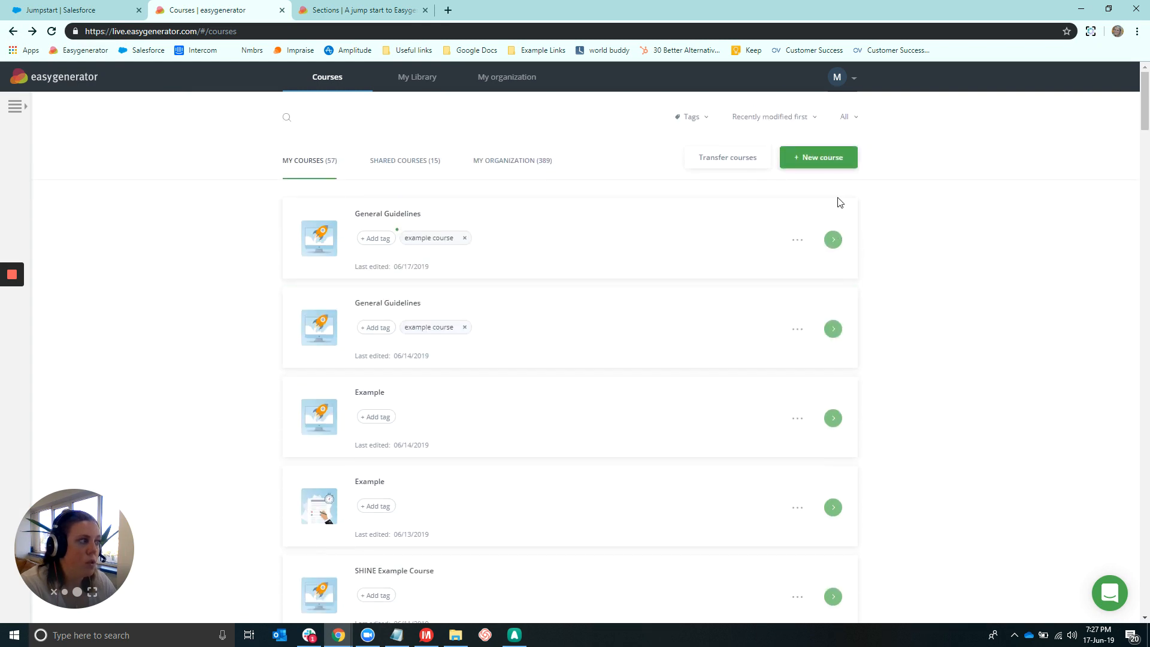
mouse_move(830, 139)
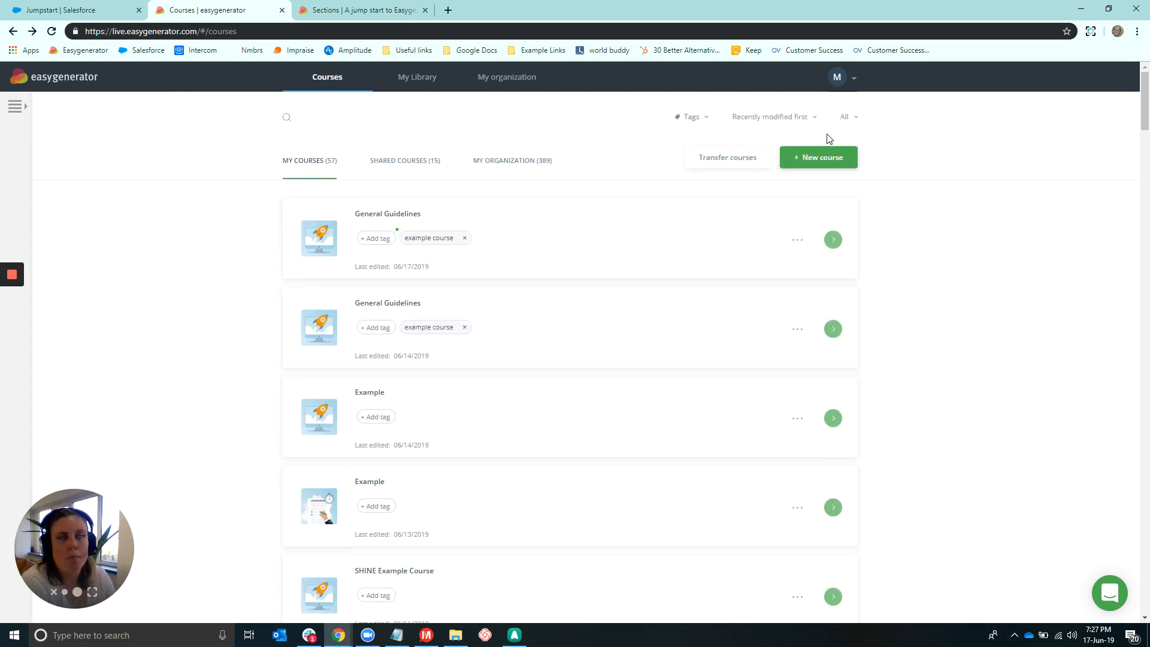
mouse_move(620, 238)
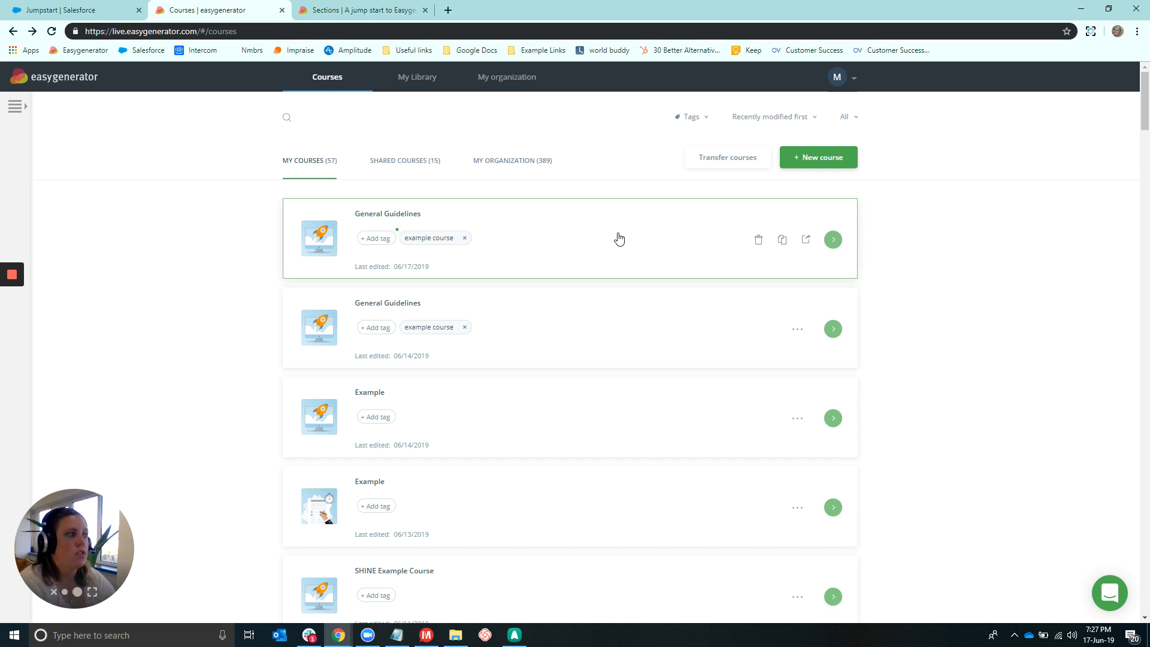
click(834, 240)
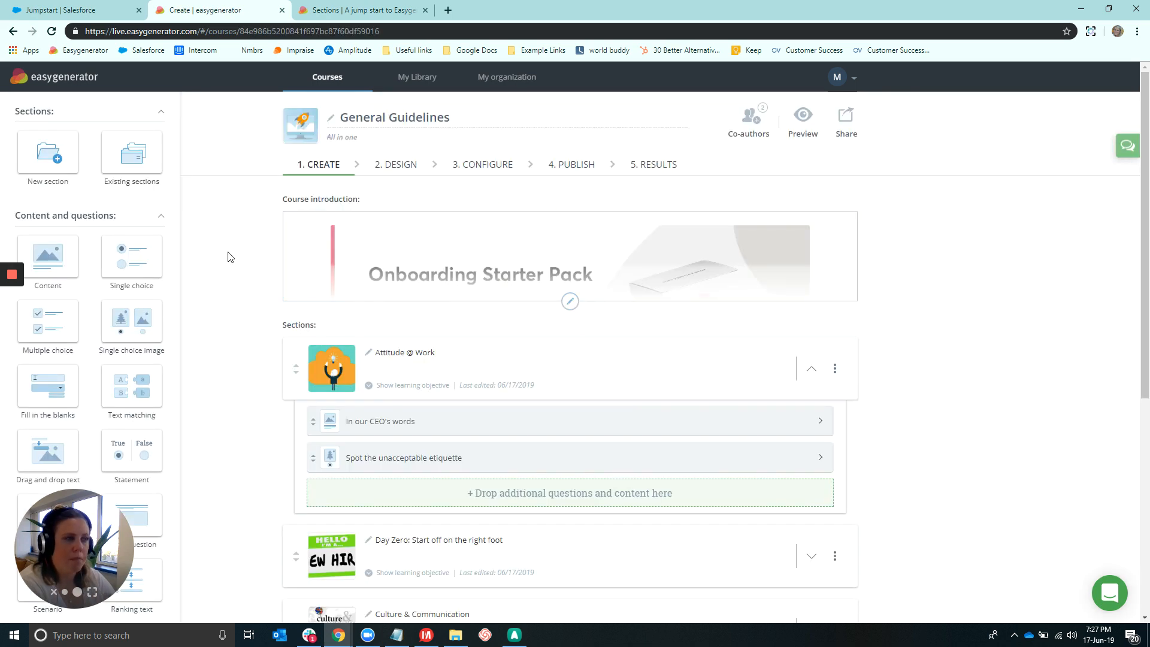
click(401, 164)
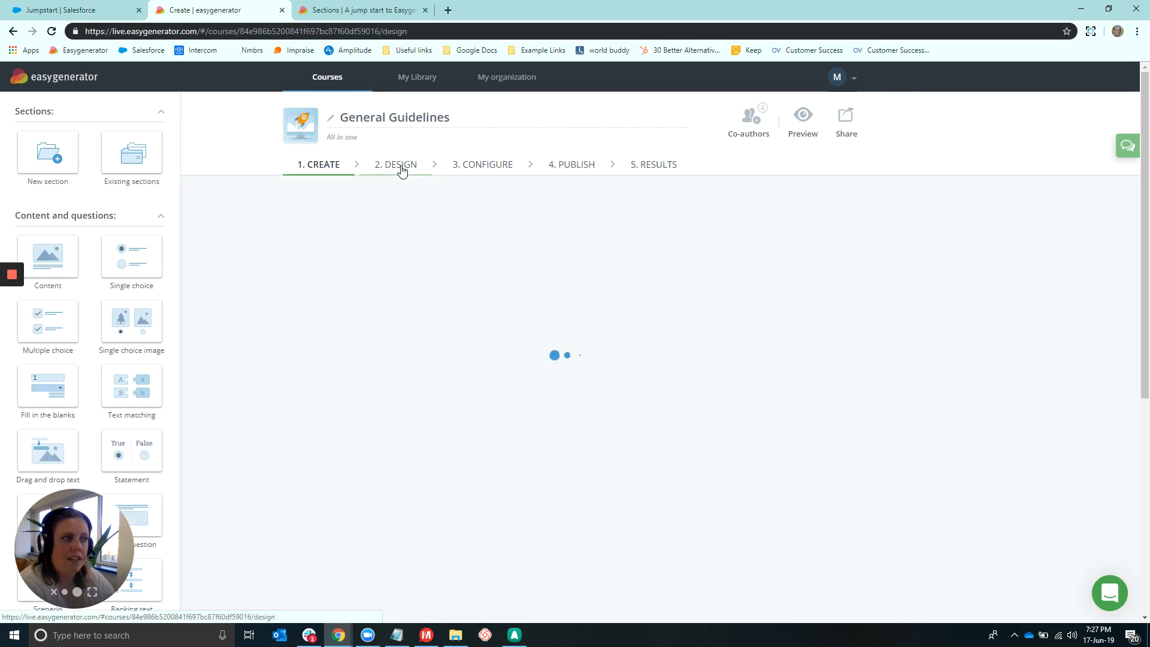
click(401, 164)
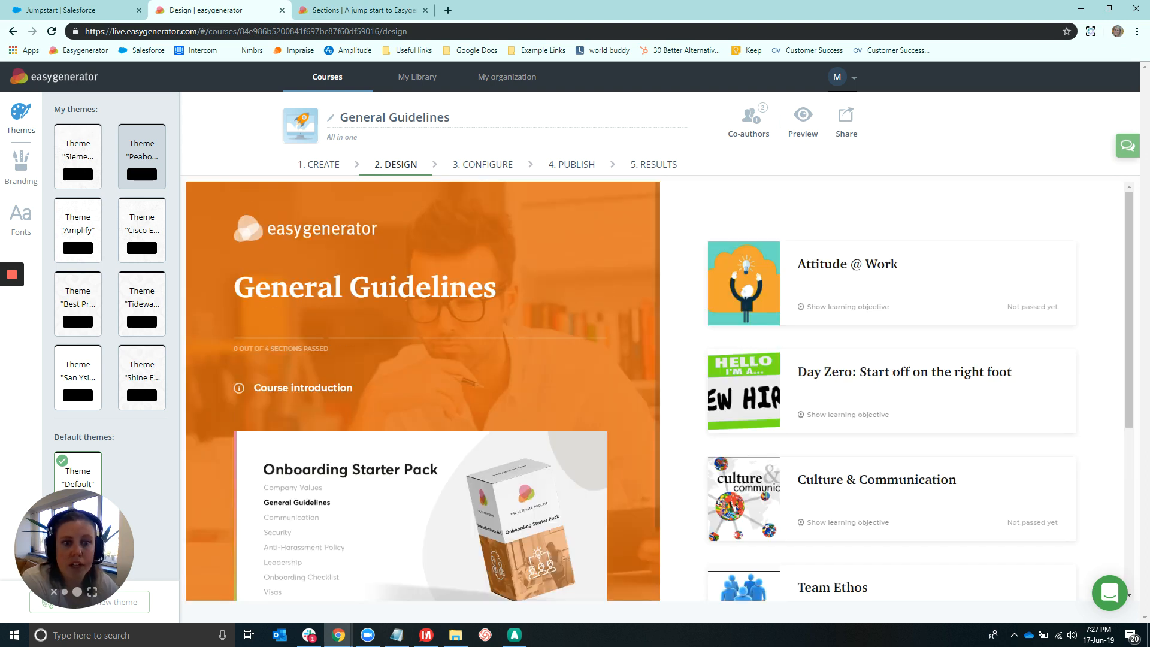
mouse_move(141, 374)
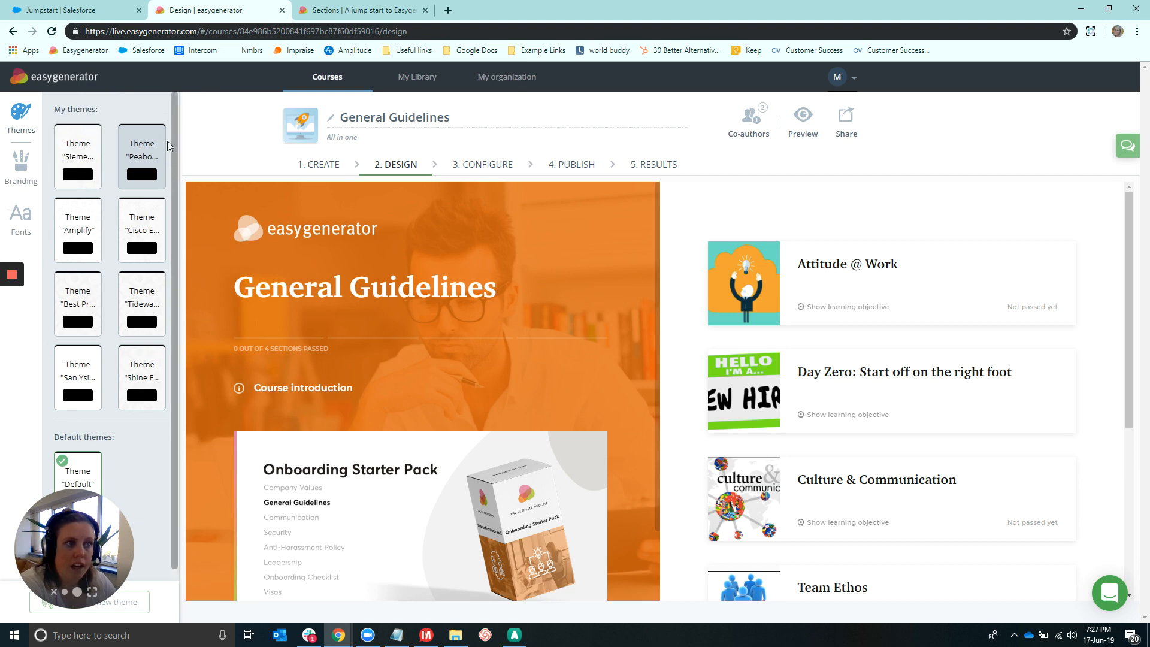
mouse_move(148, 105)
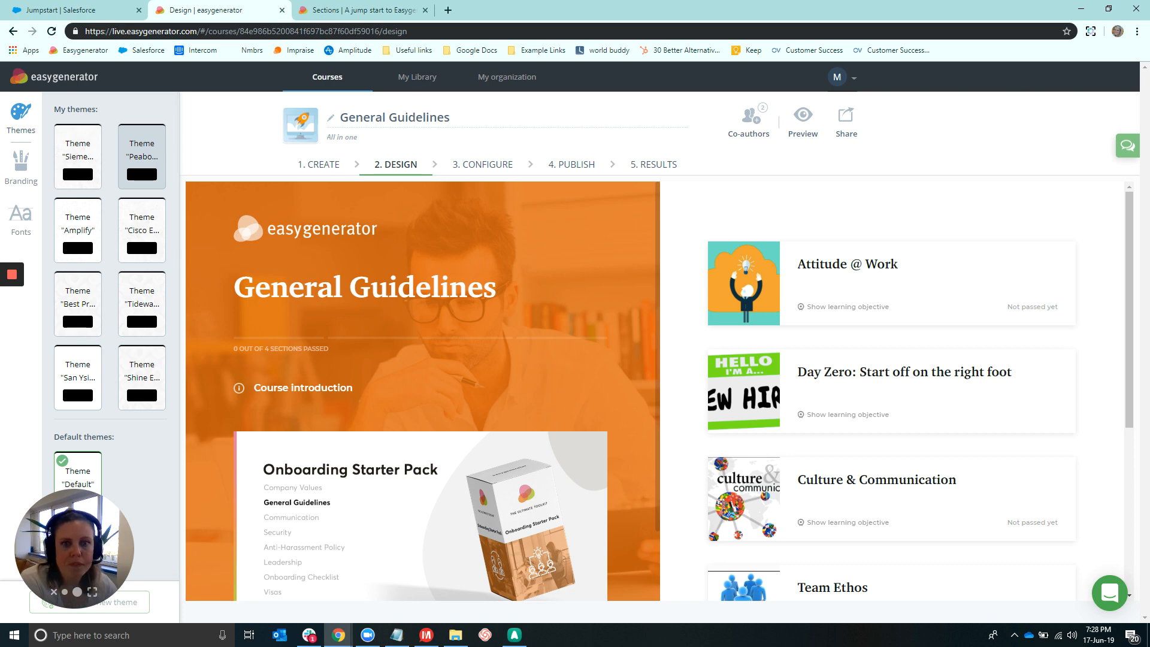
mouse_move(514, 81)
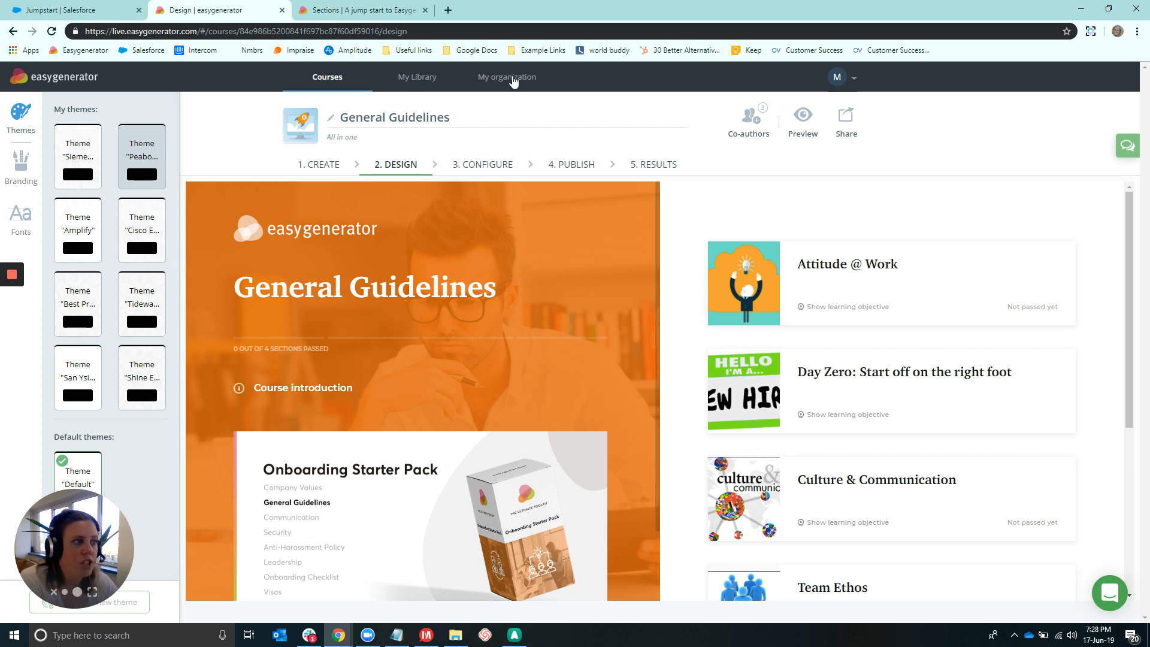
mouse_move(472, 259)
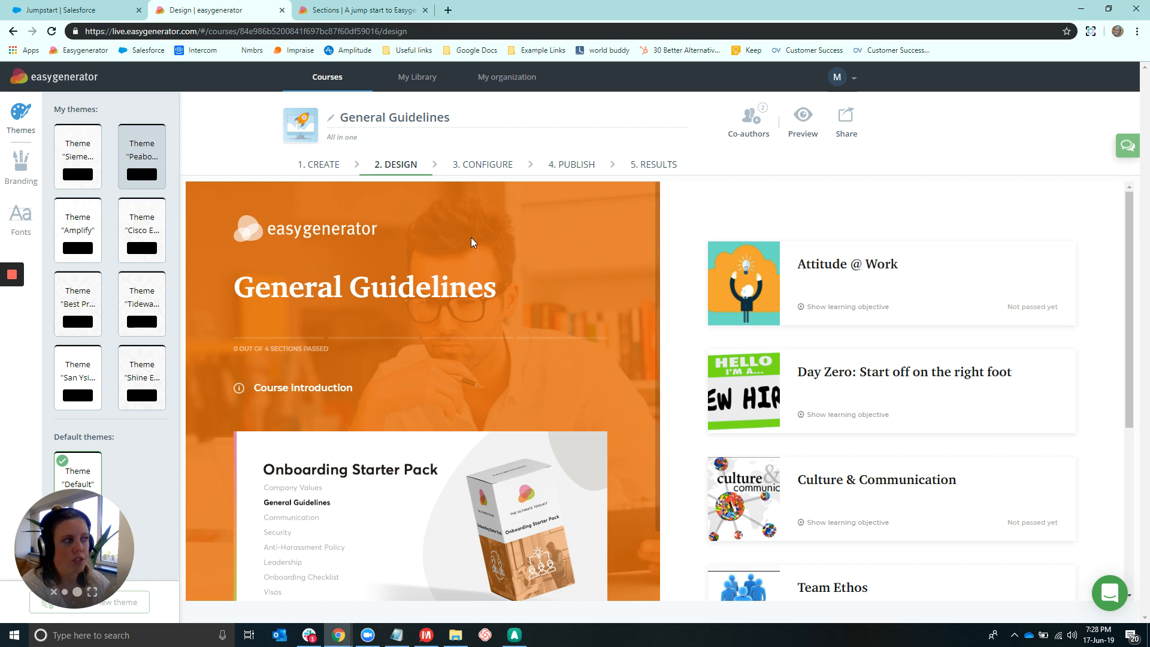
mouse_move(293, 583)
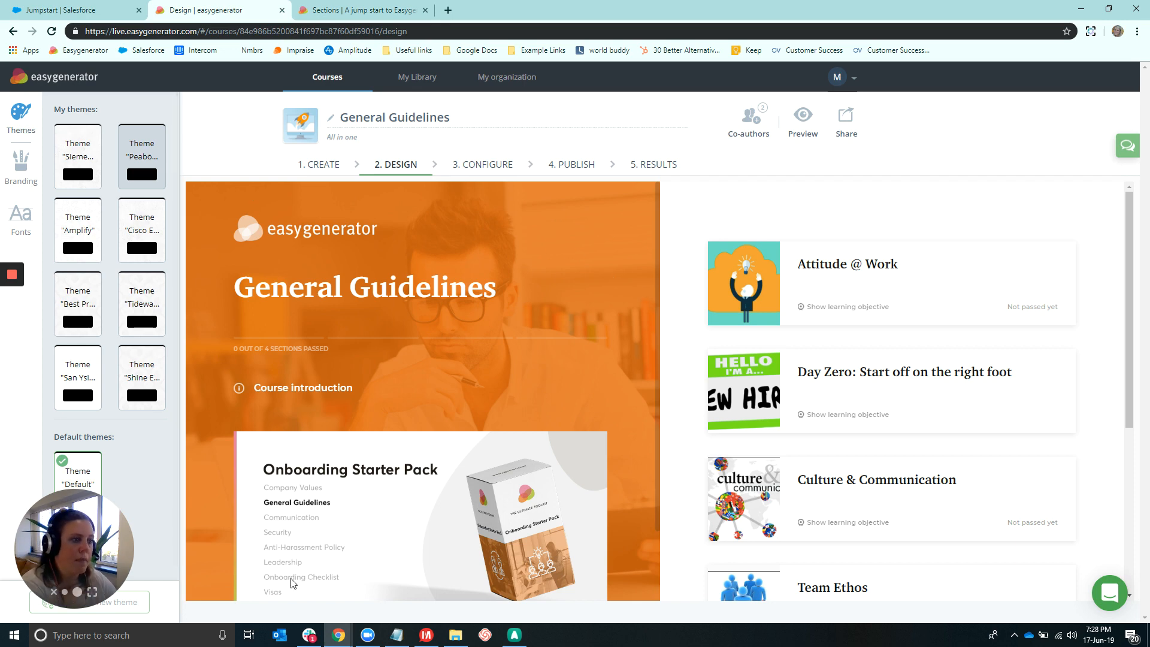
mouse_move(630, 361)
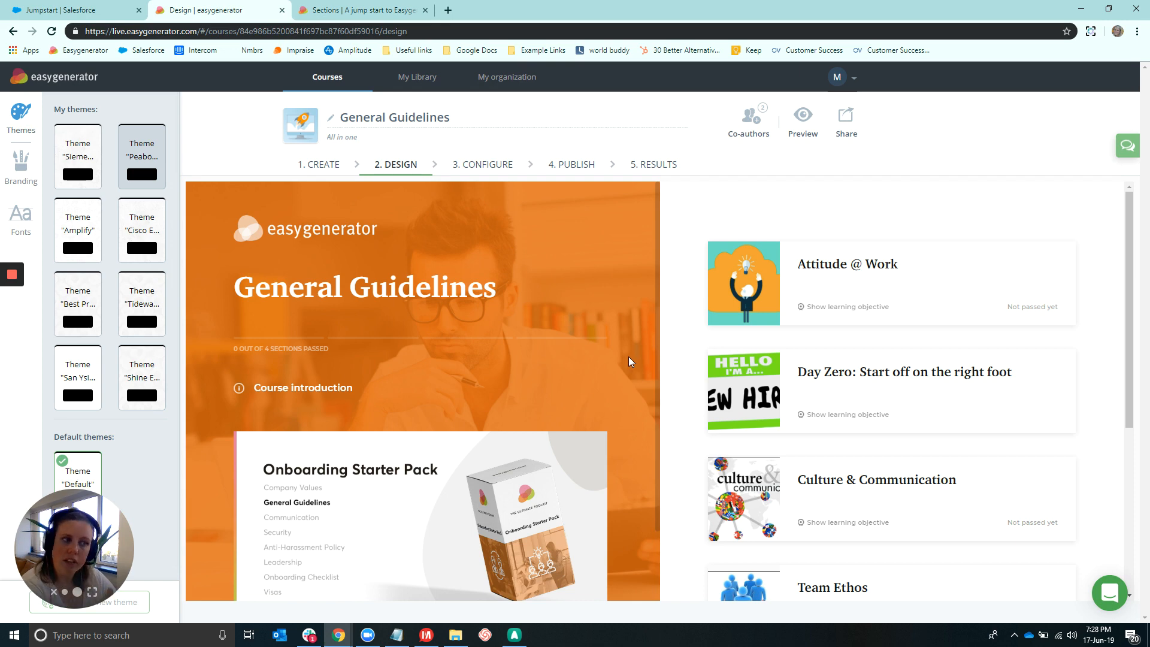
mouse_move(402, 617)
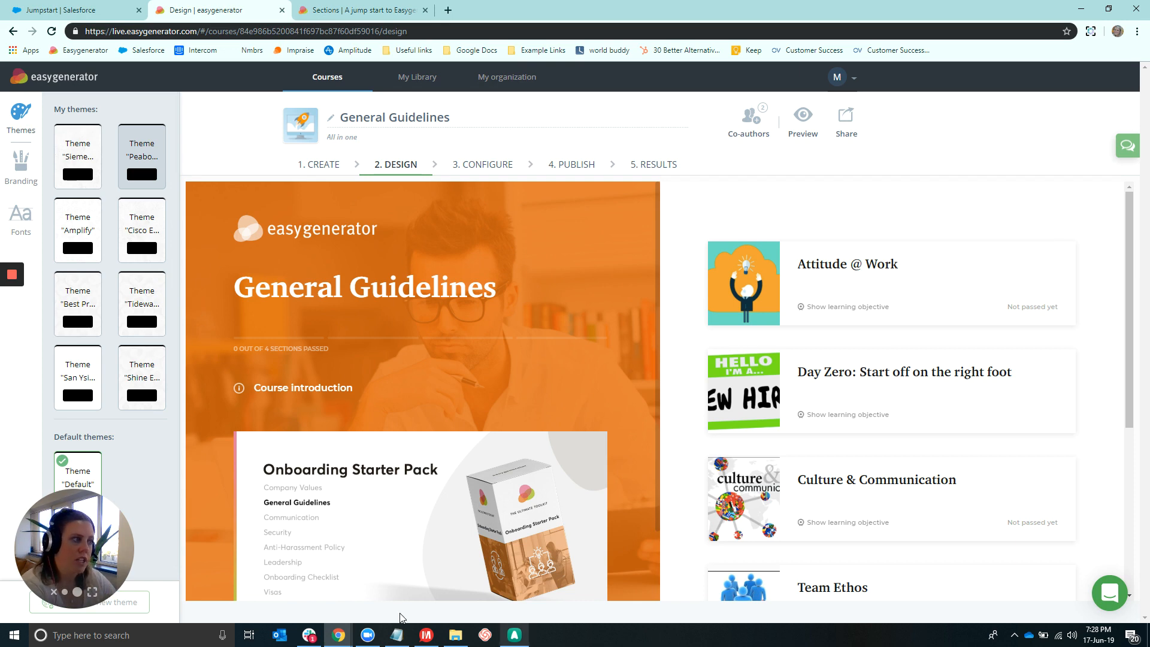
mouse_move(940, 308)
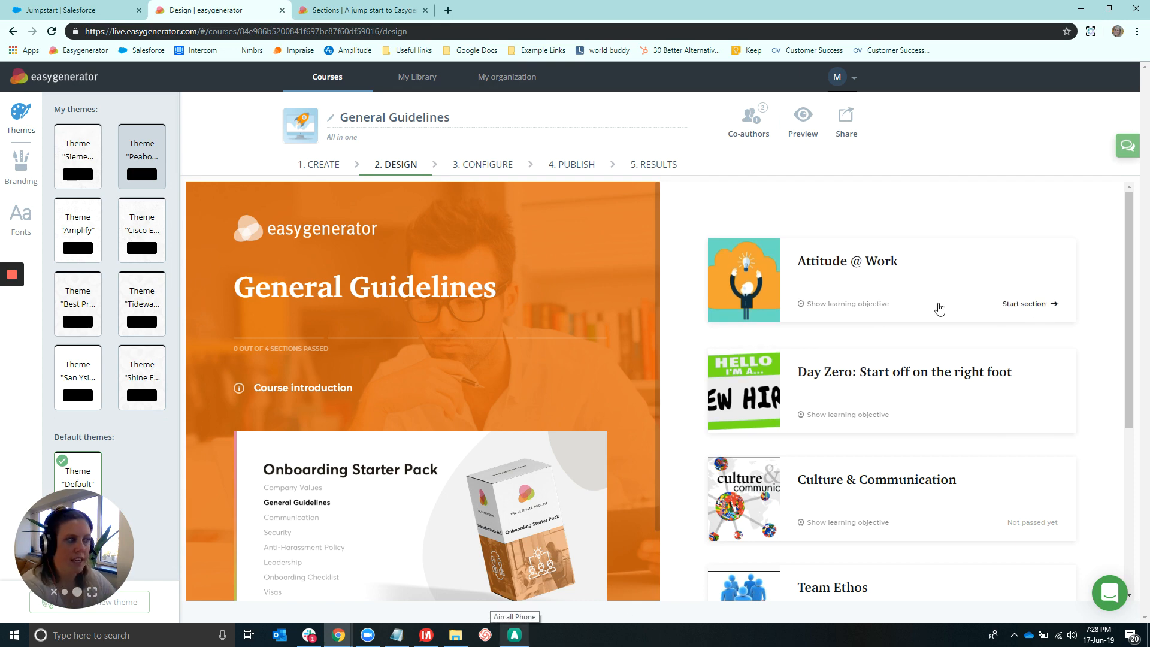
mouse_move(705, 258)
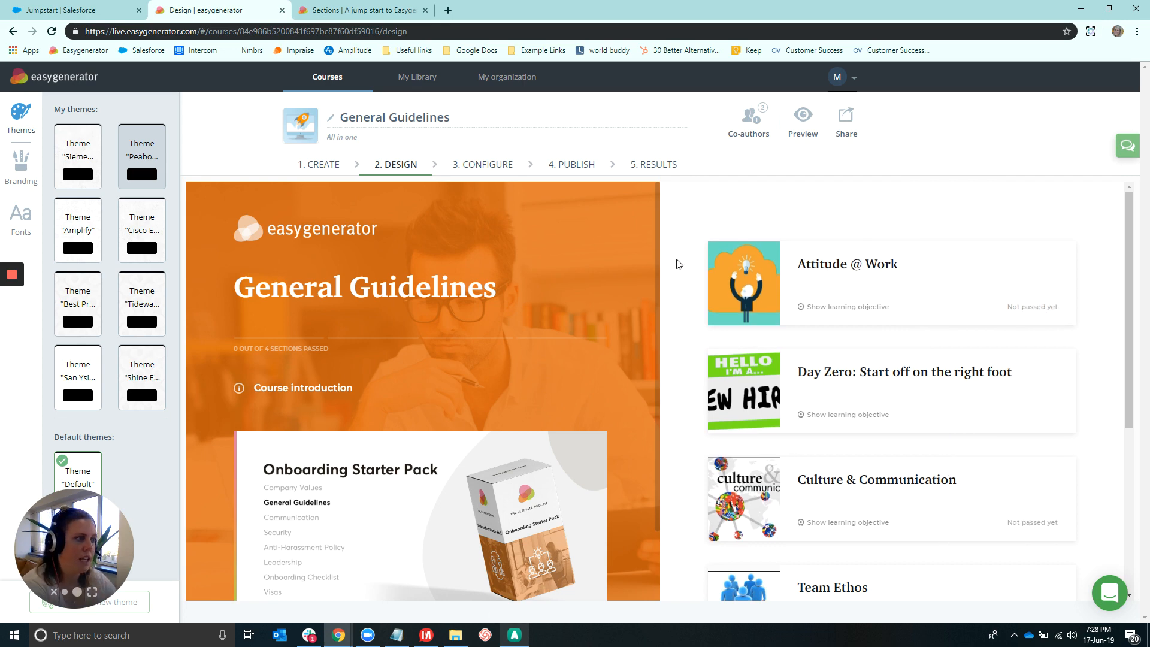
mouse_move(675, 253)
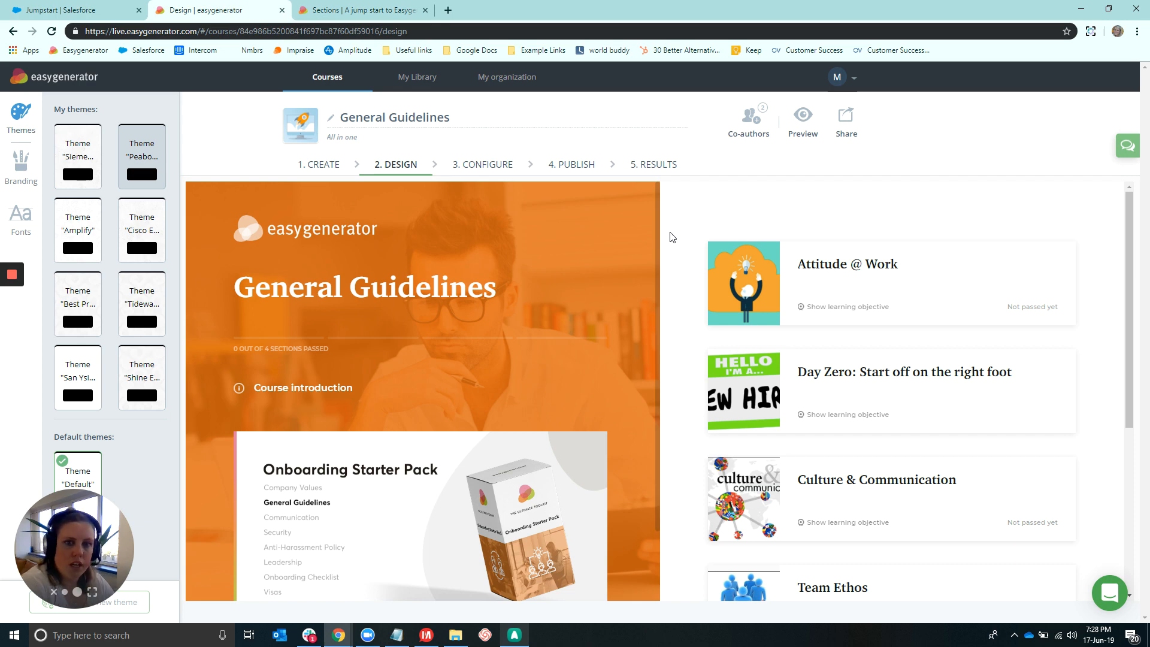
mouse_move(247, 190)
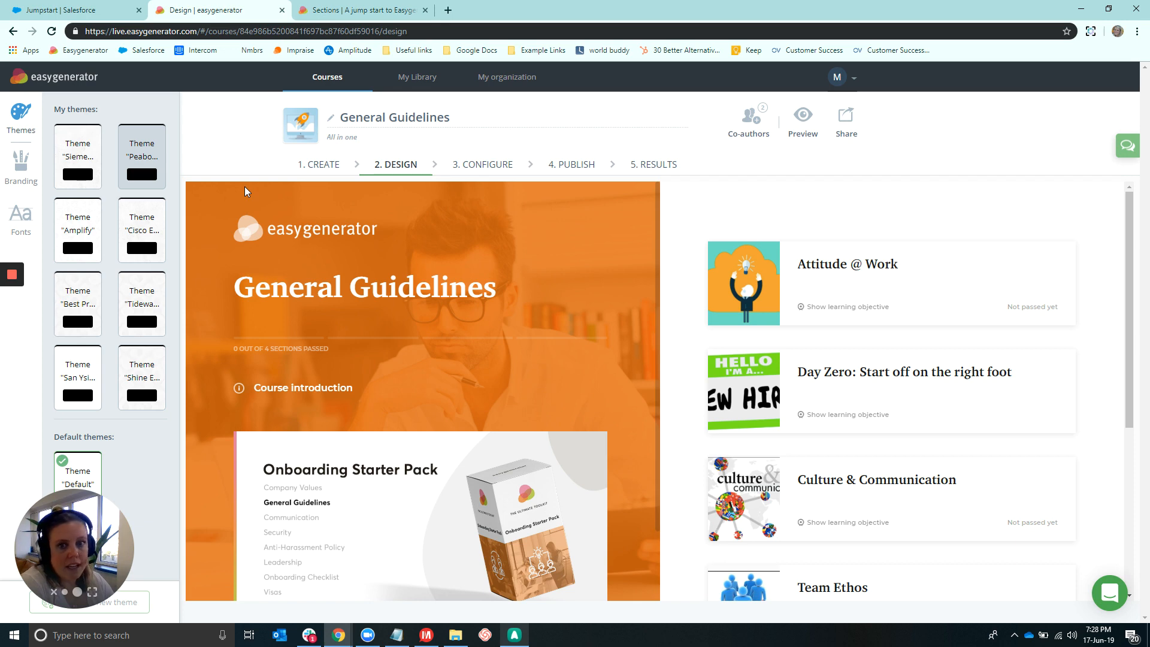
mouse_move(226, 202)
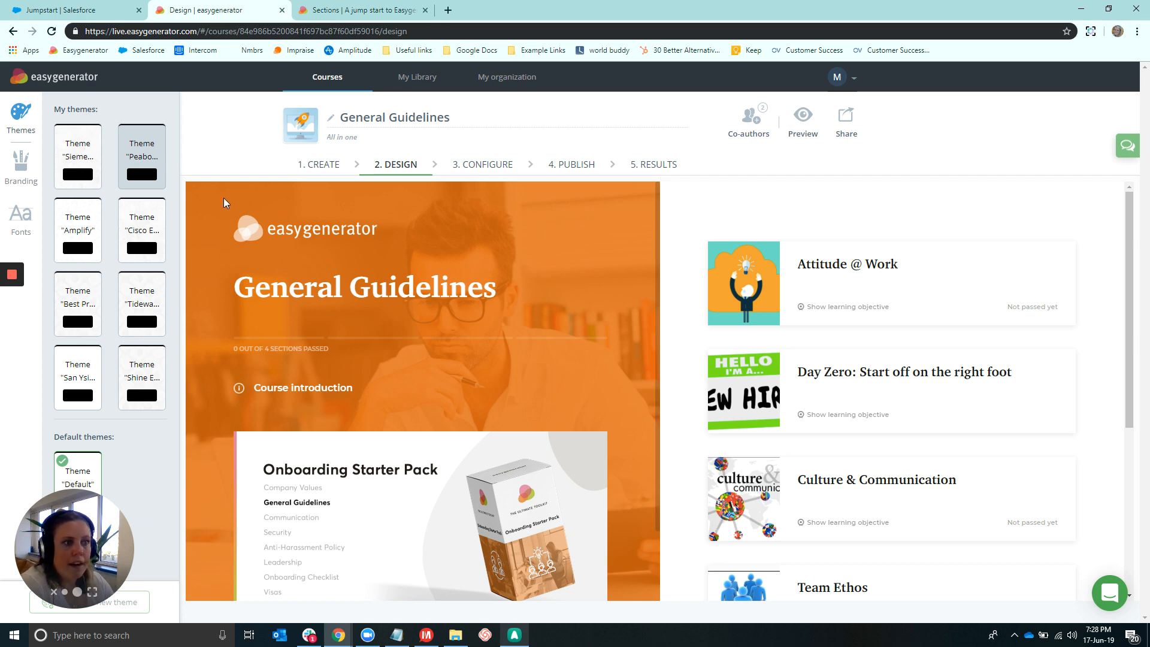
mouse_move(509, 405)
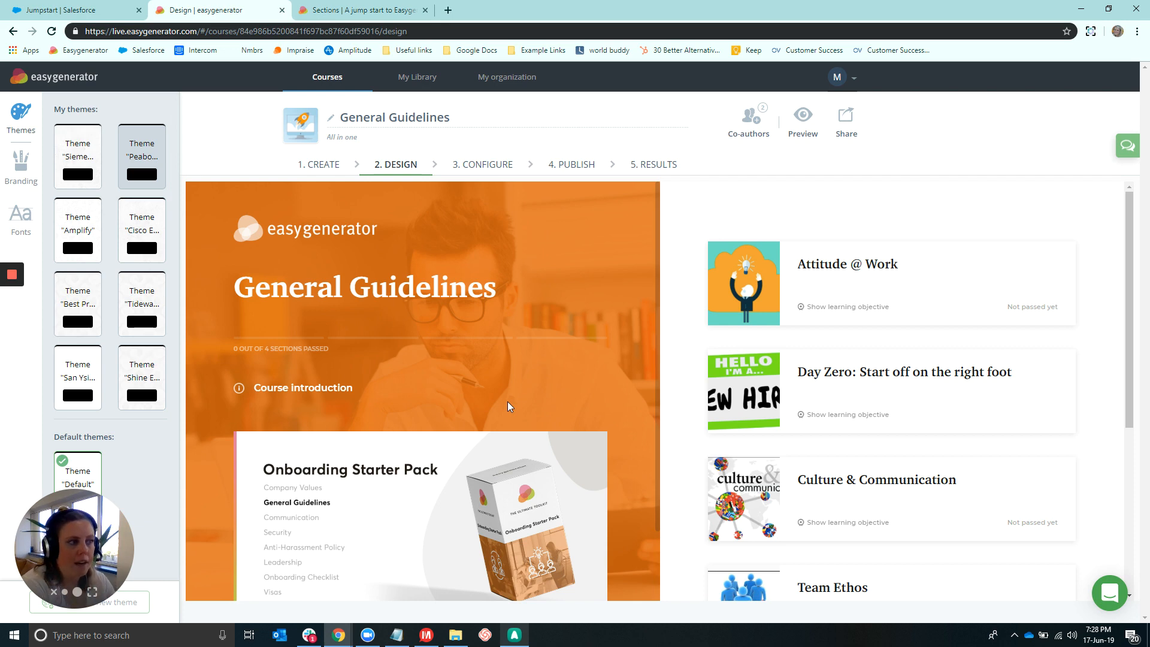
mouse_move(21, 163)
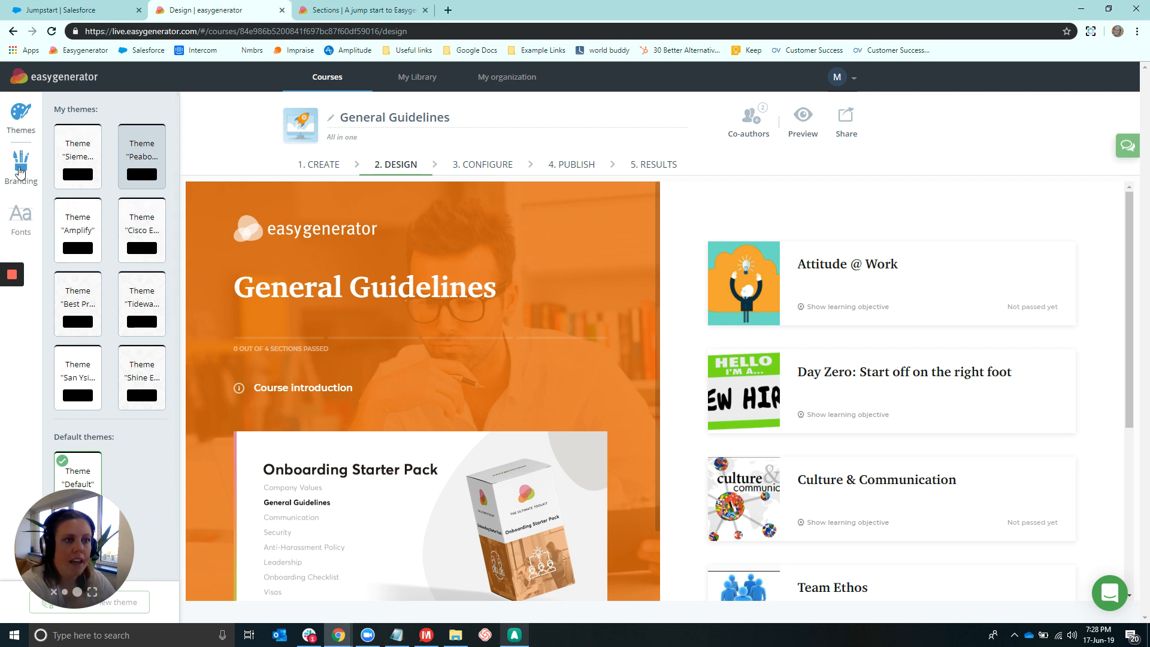
- Show the Branding panel with the cover and main background course logos
click(20, 165)
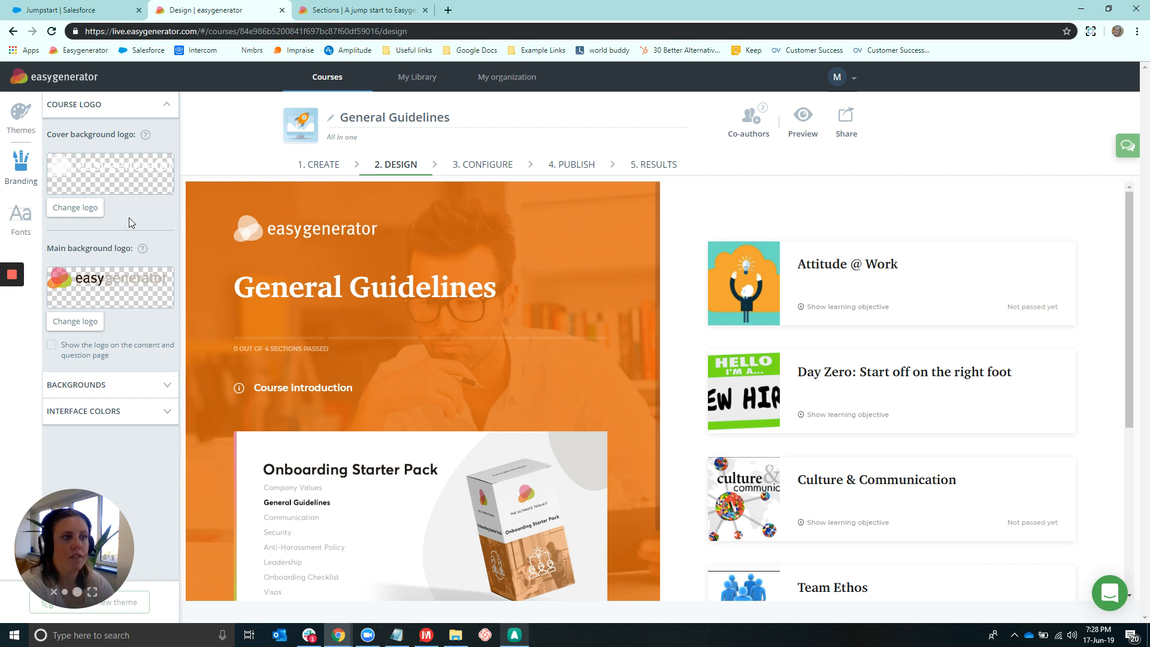
mouse_move(347, 205)
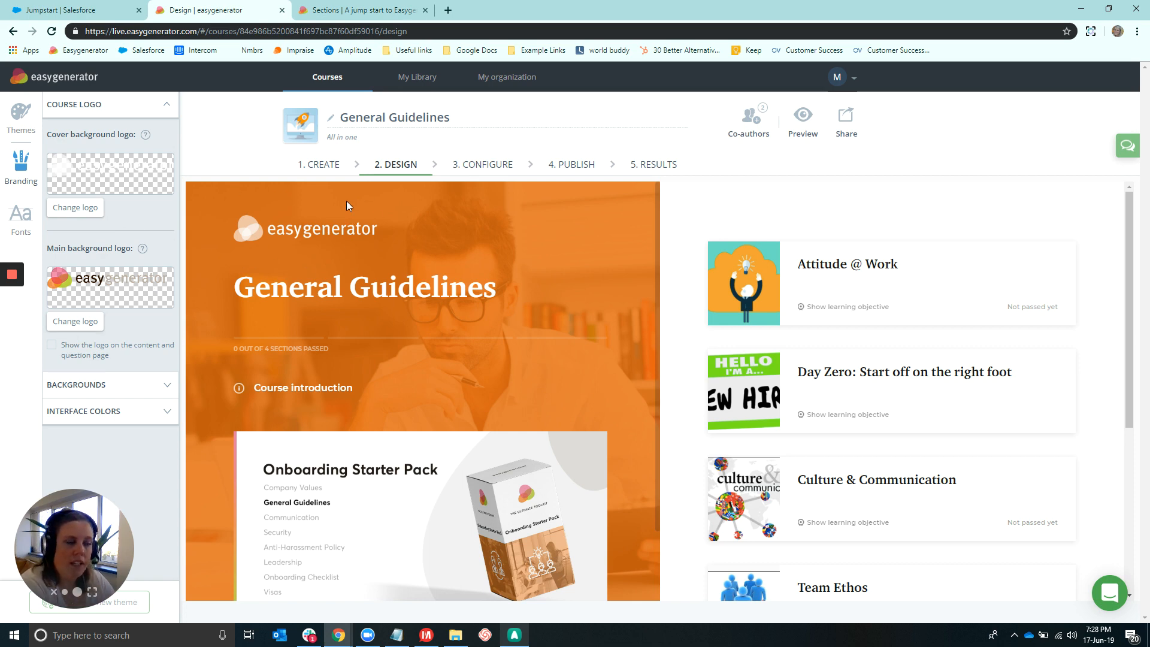
mouse_move(117, 326)
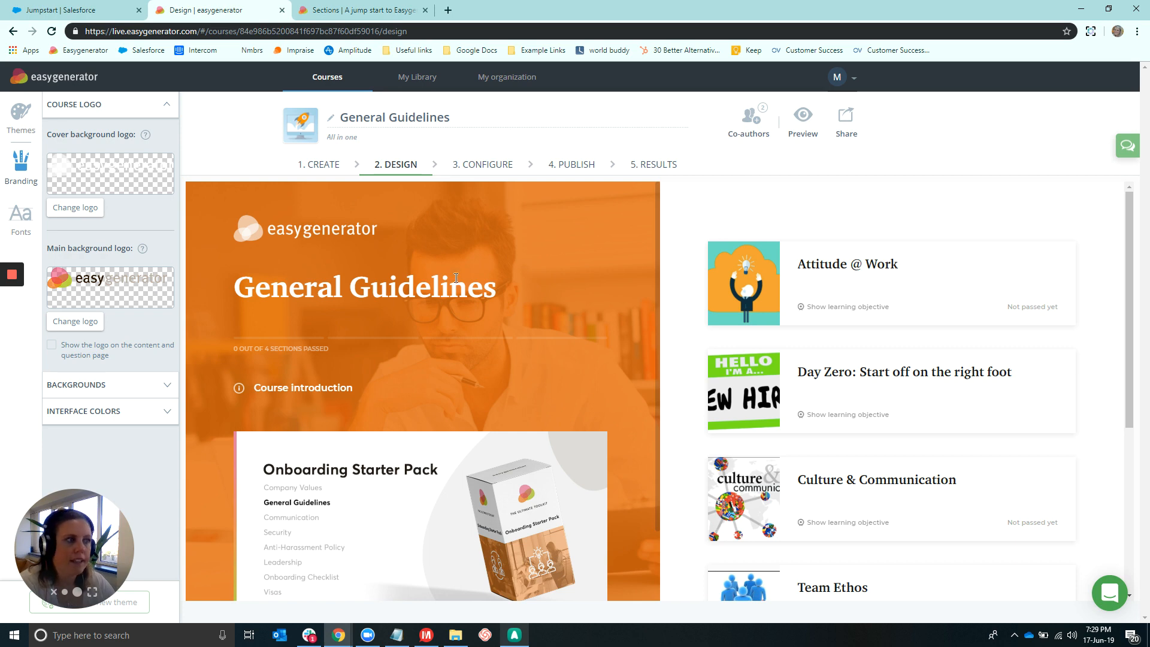
mouse_move(489, 178)
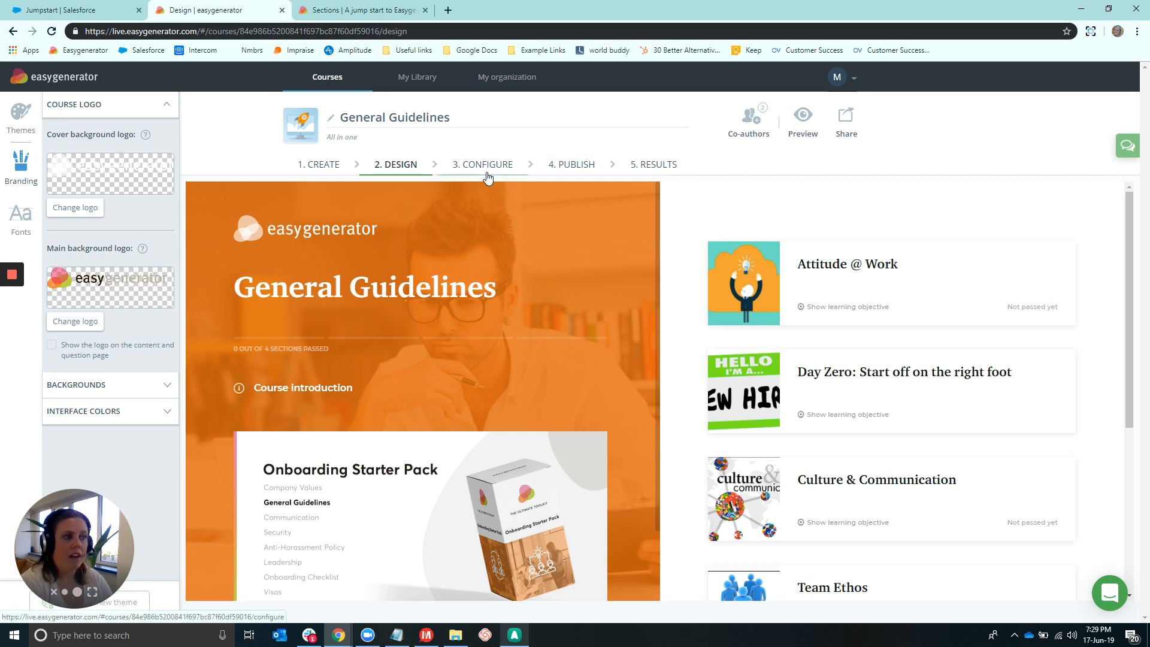
- Move to the Configure step showing progress saving, social login, survey and certificate settings
click(482, 165)
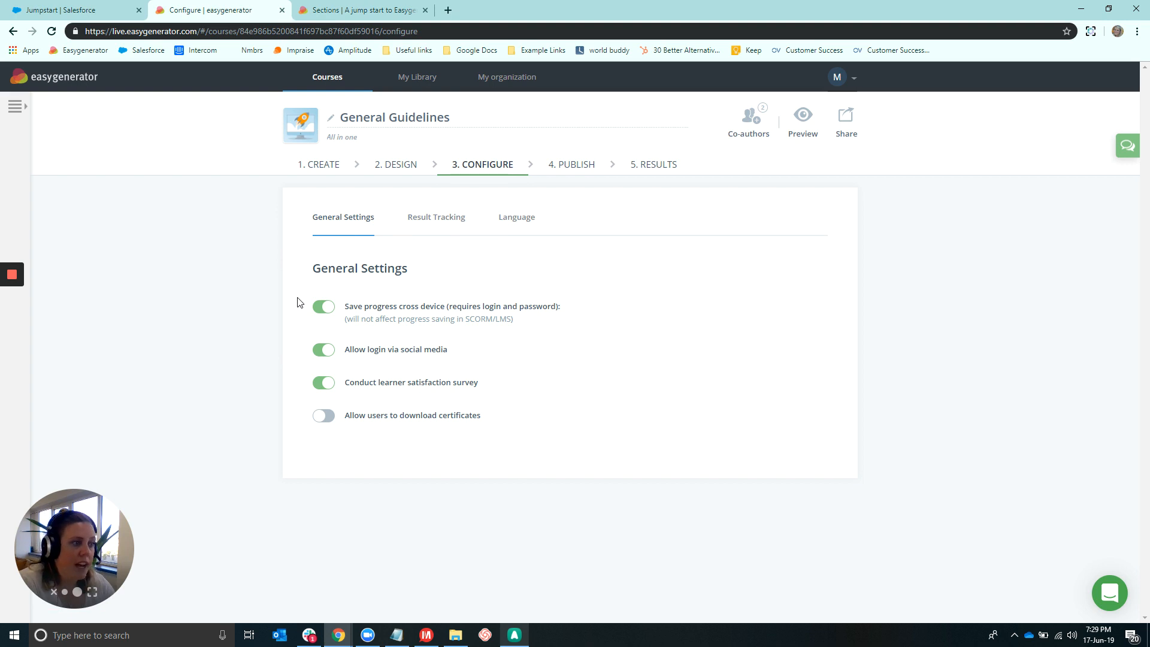
mouse_move(287, 353)
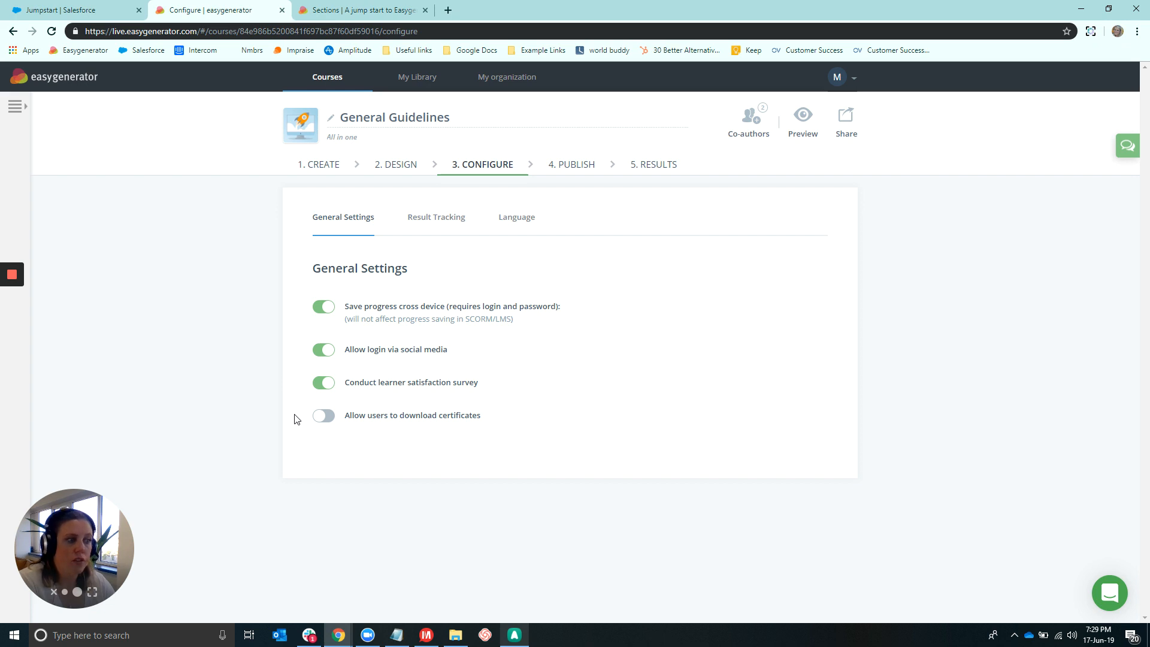
mouse_move(426, 410)
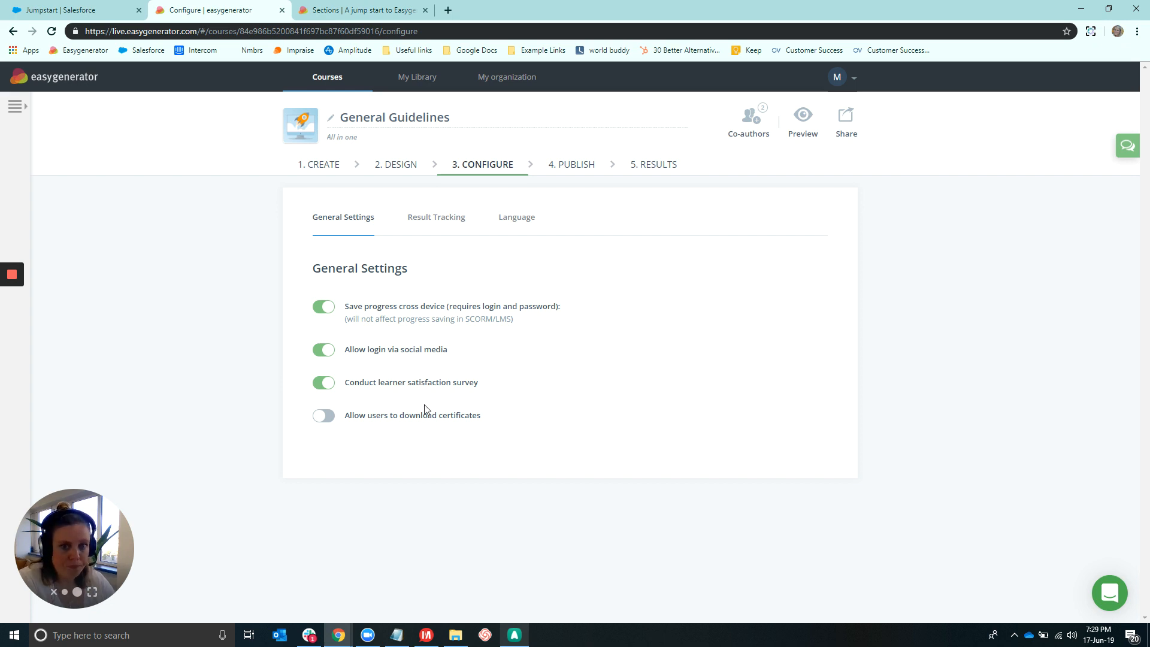
mouse_move(445, 225)
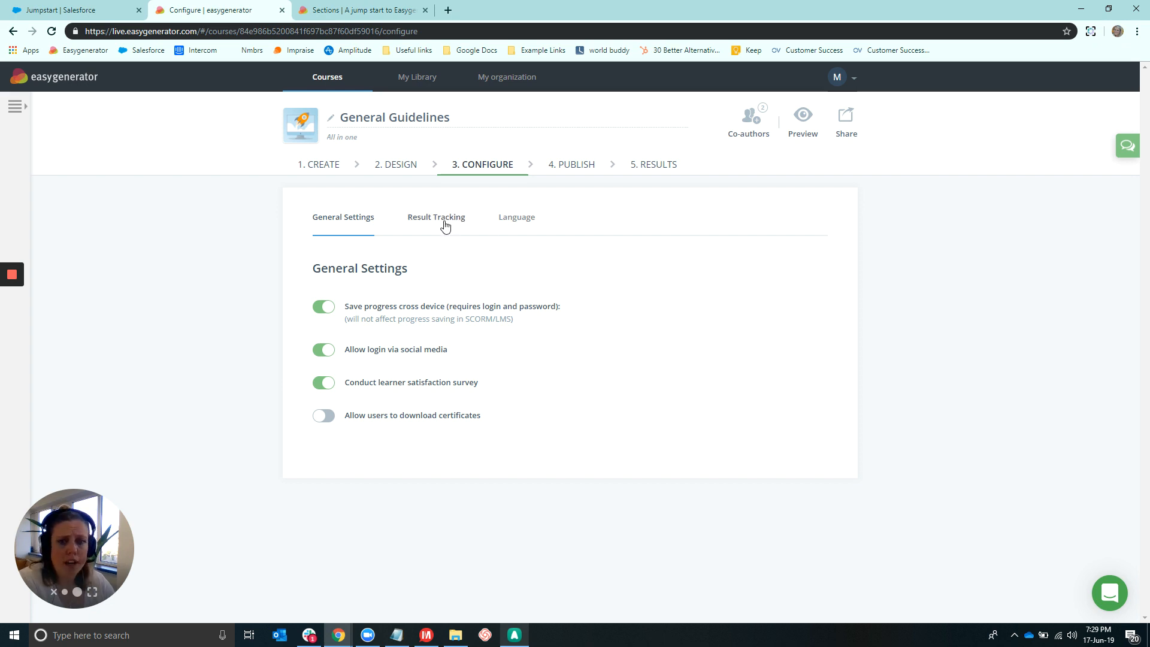
click(436, 217)
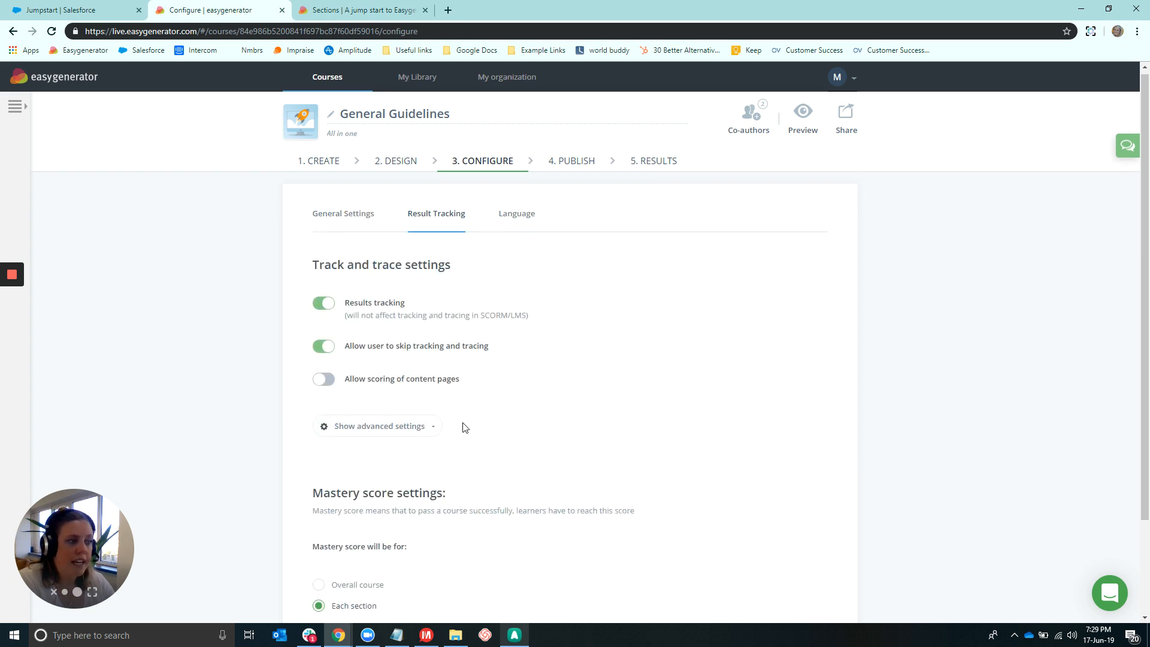
scroll(down, 3)
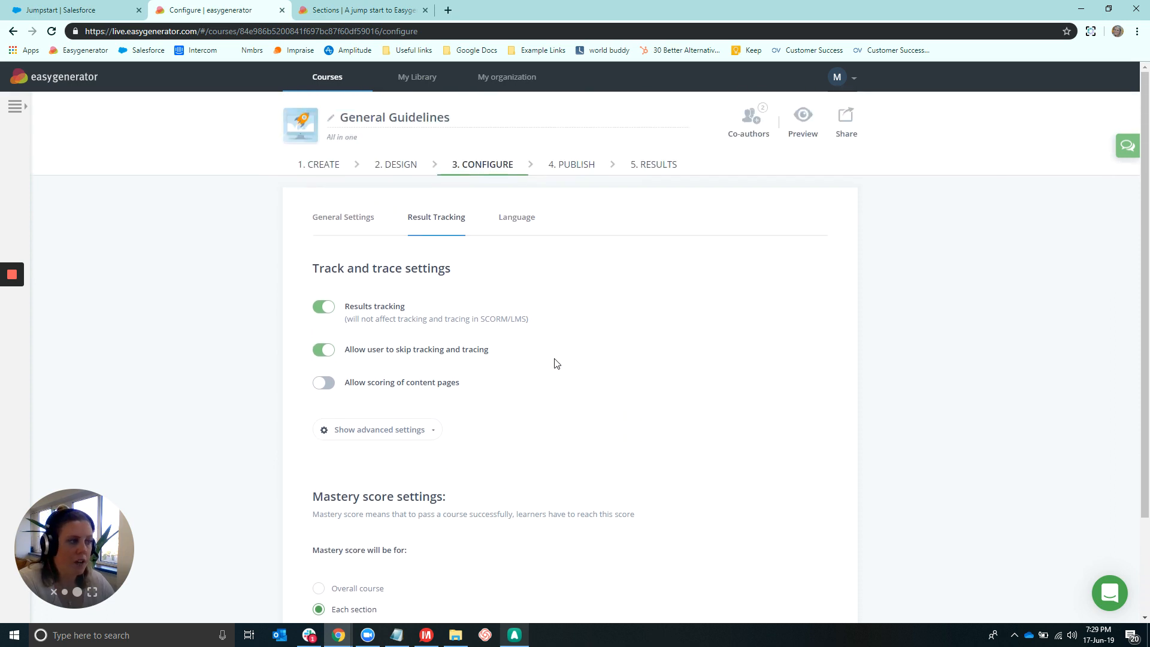
mouse_move(574, 345)
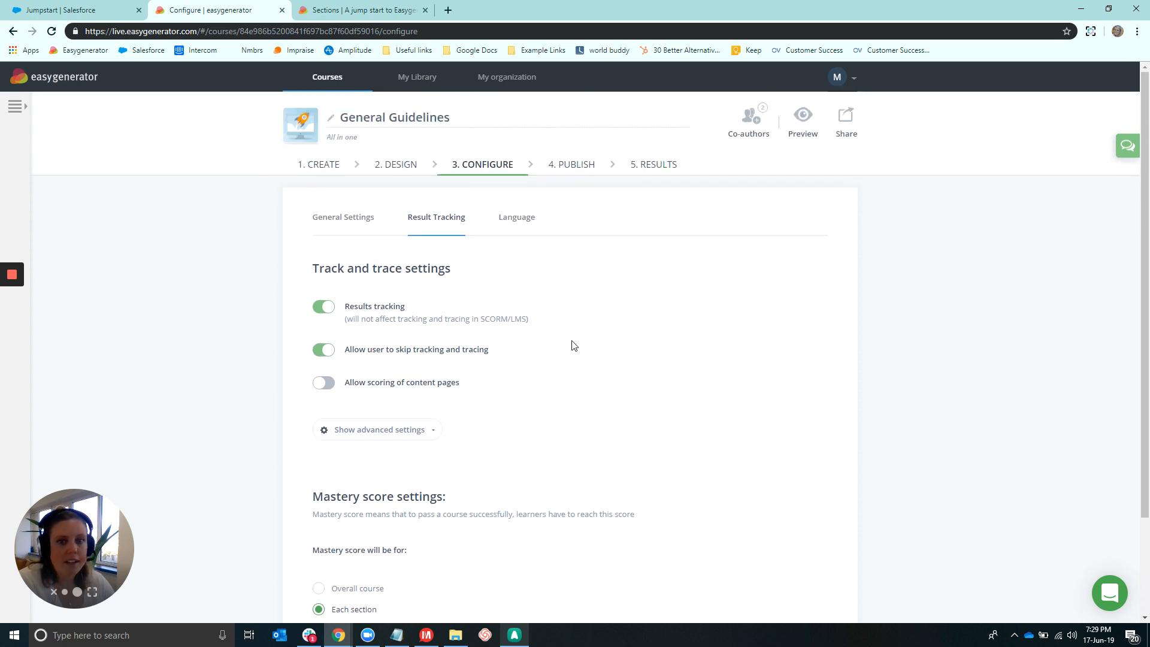
- Show the Language settings with label translations and the course language list, English chosen
click(516, 217)
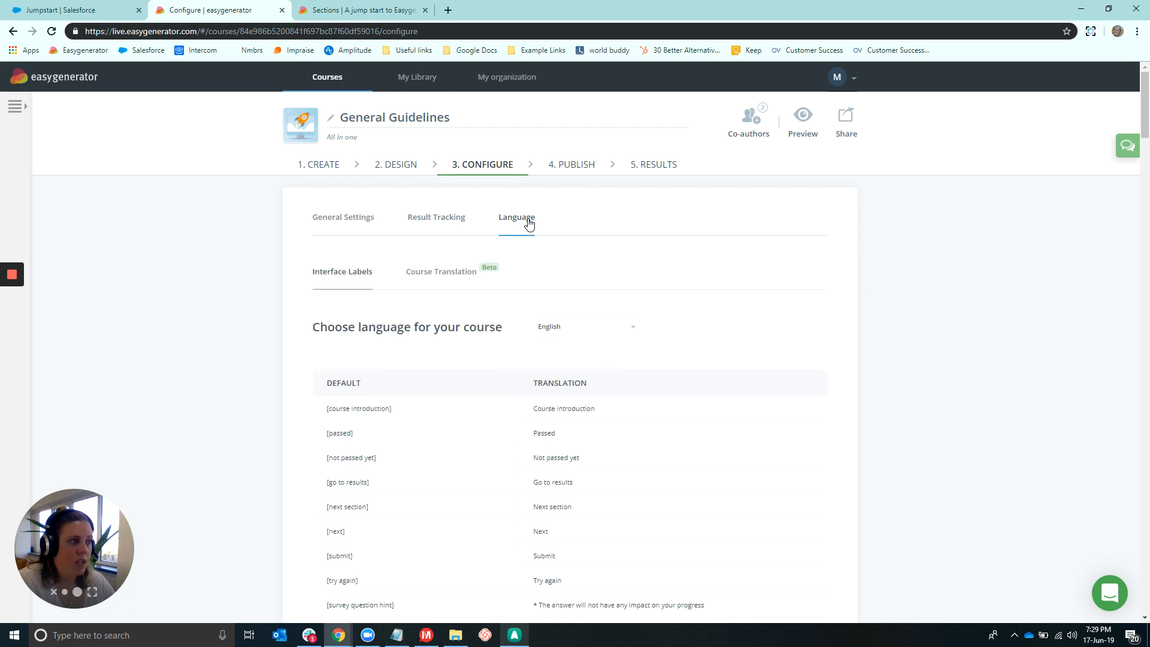
scroll(down, 3)
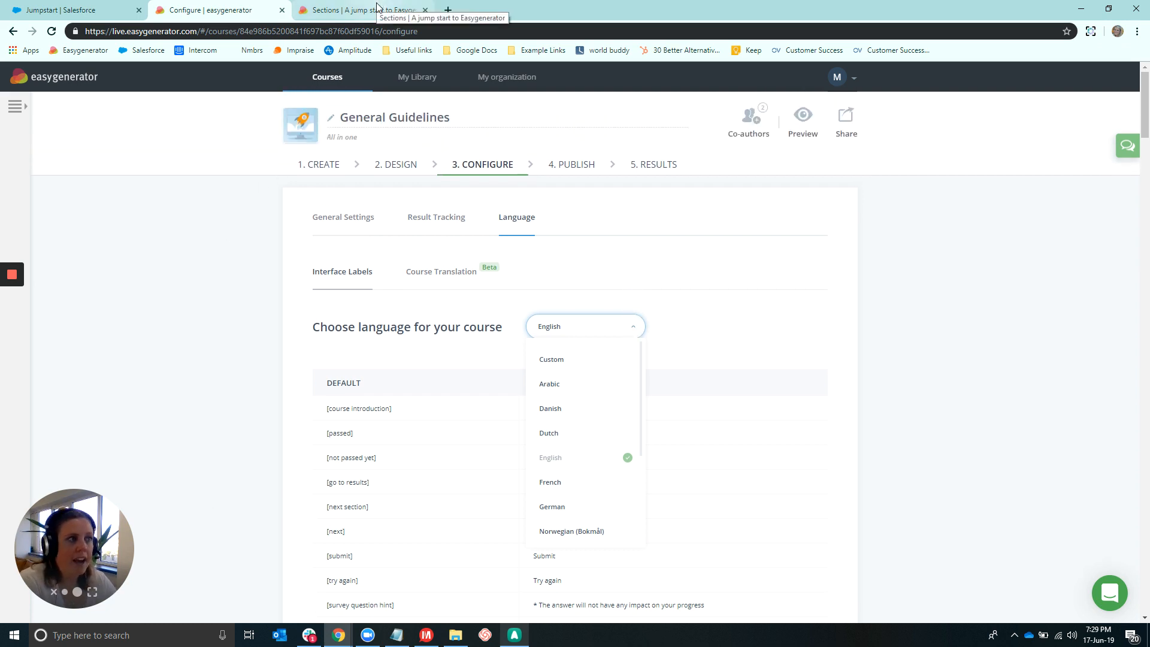
- Switch to the published A jump start to Easygenerator course tab with its ten sections
click(364, 10)
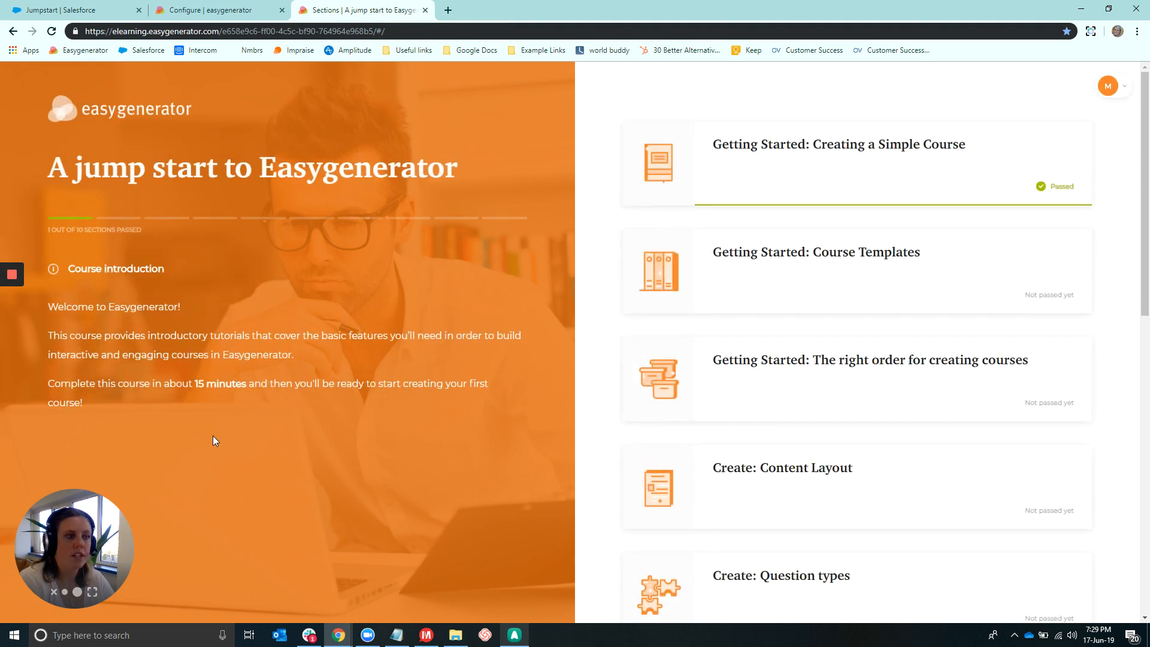
mouse_move(139, 368)
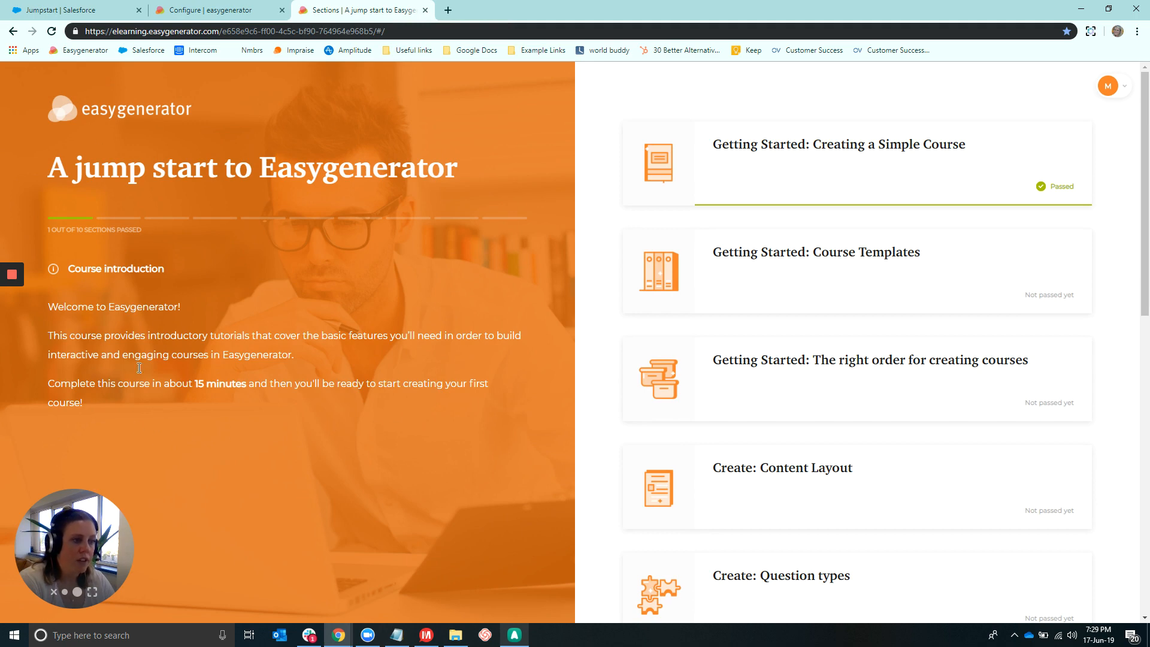
mouse_move(840, 169)
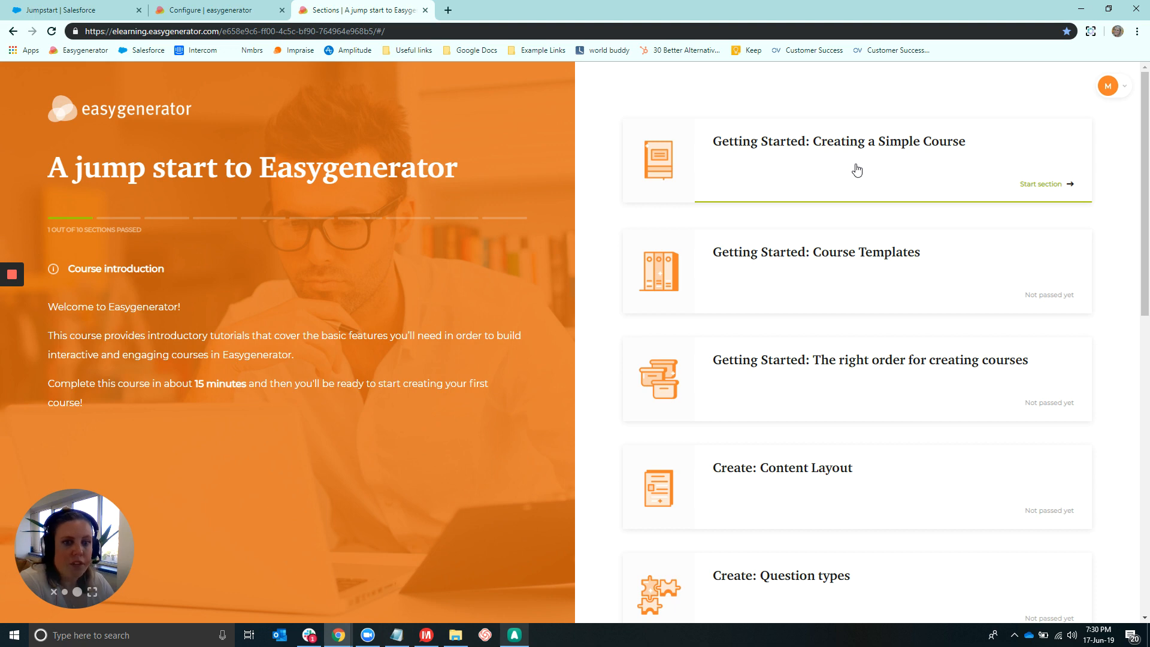
- Complete Creating a Simple Course, answering its question, and continue to Course Templates
click(1040, 184)
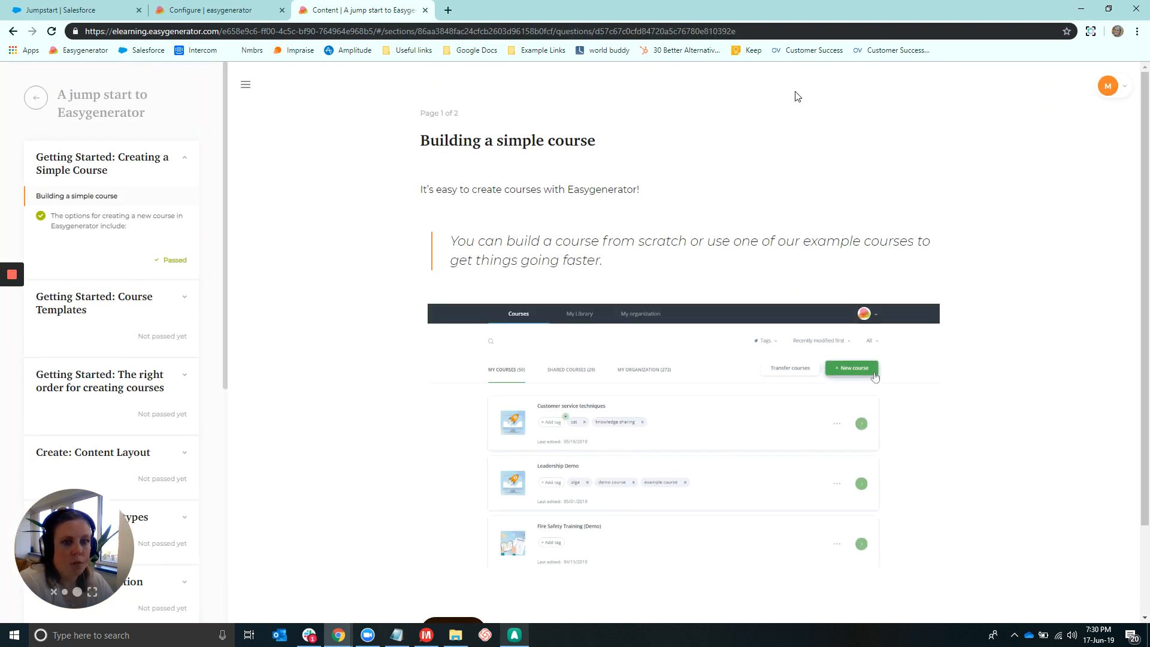
mouse_move(501, 432)
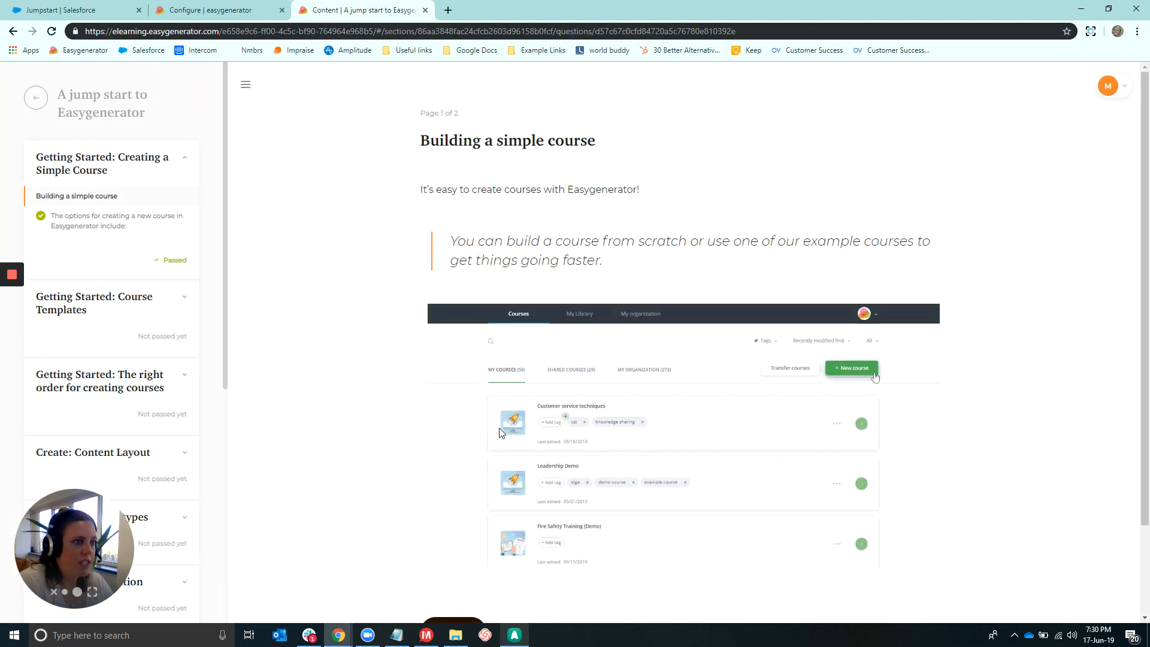
click(852, 368)
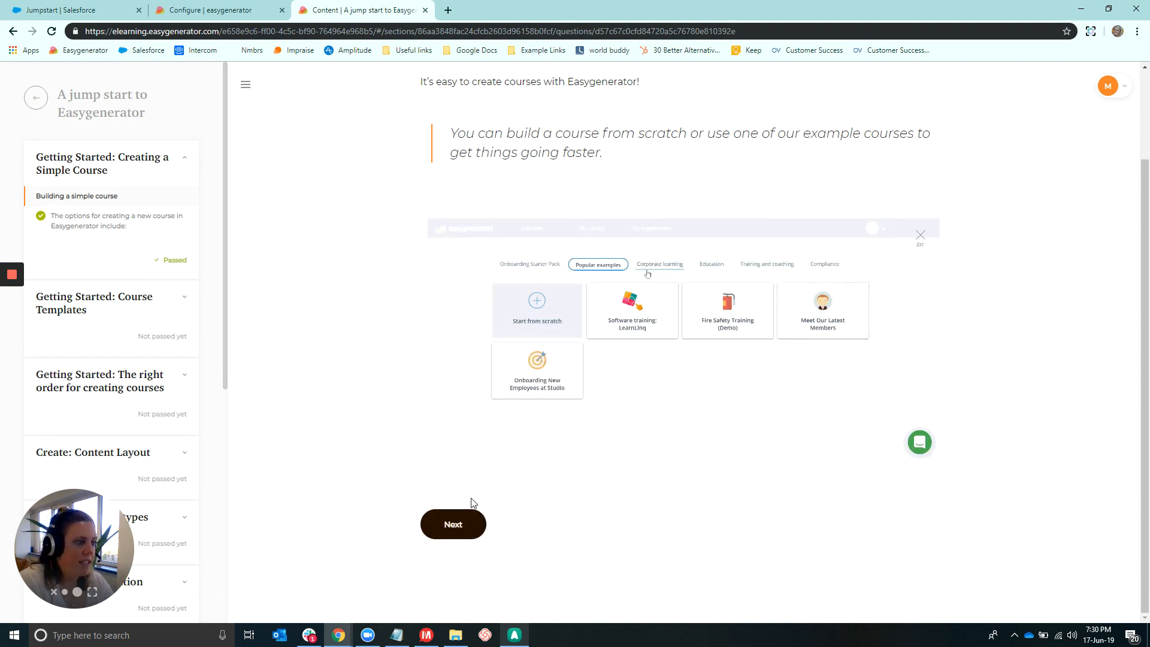
click(453, 524)
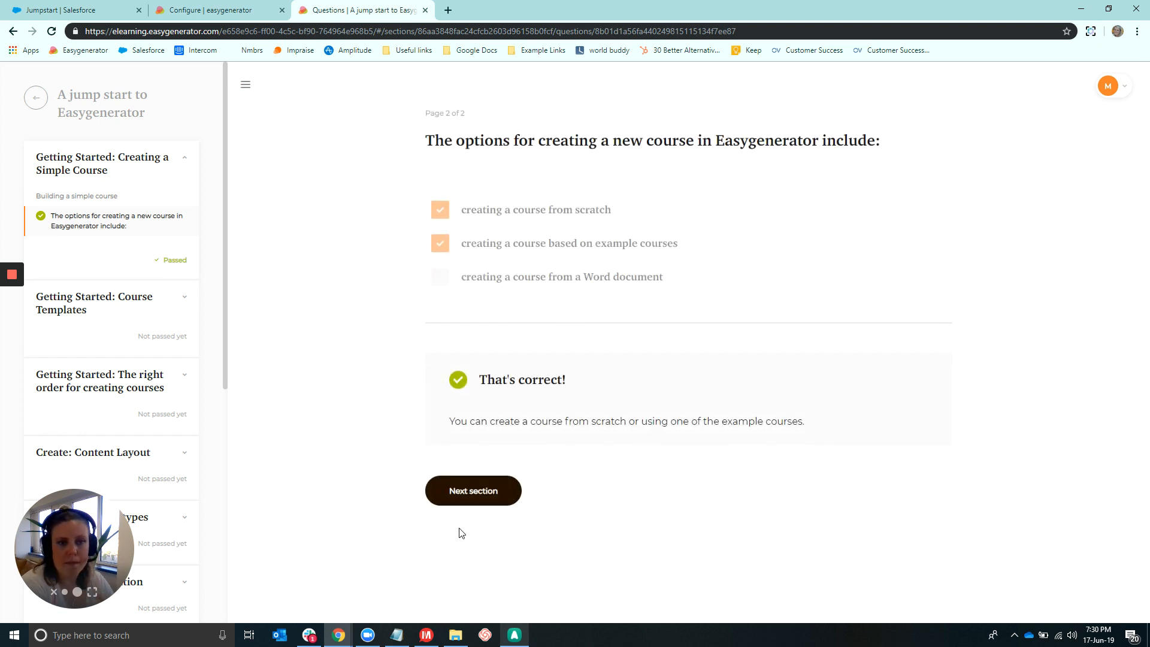
mouse_move(451, 310)
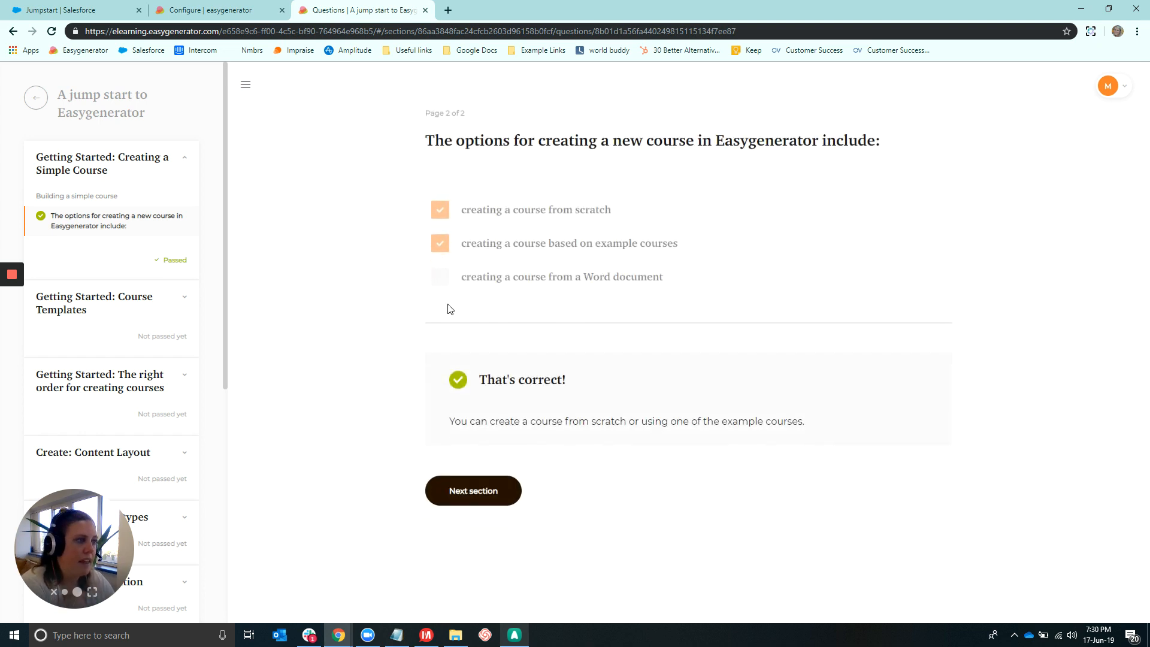
click(473, 490)
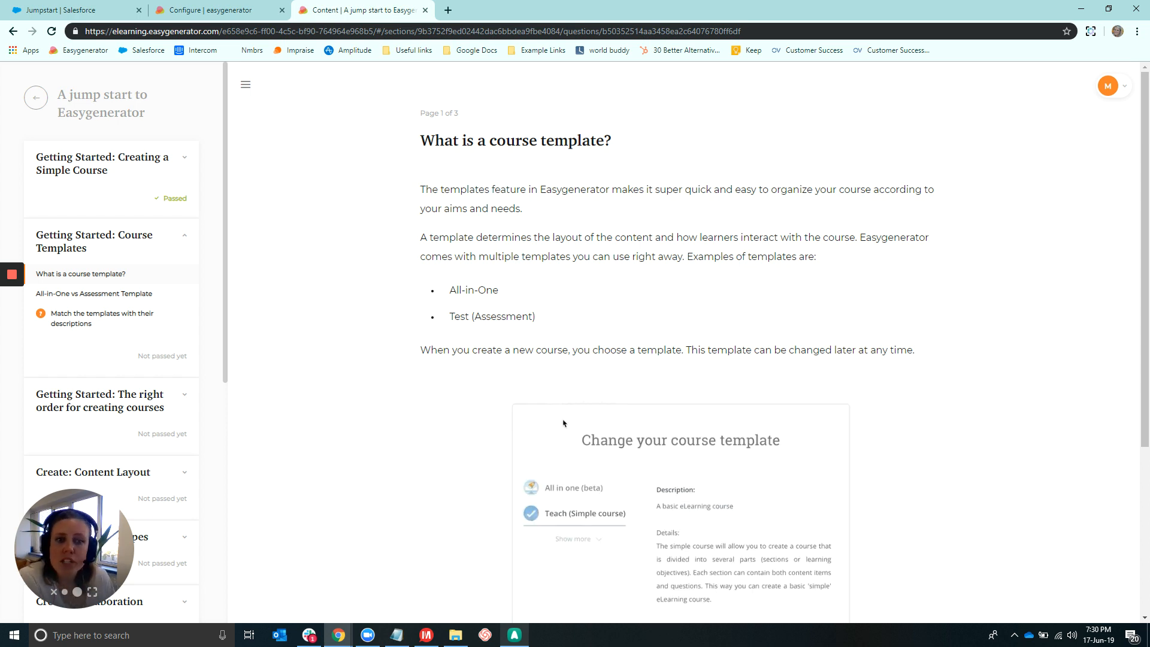
click(562, 488)
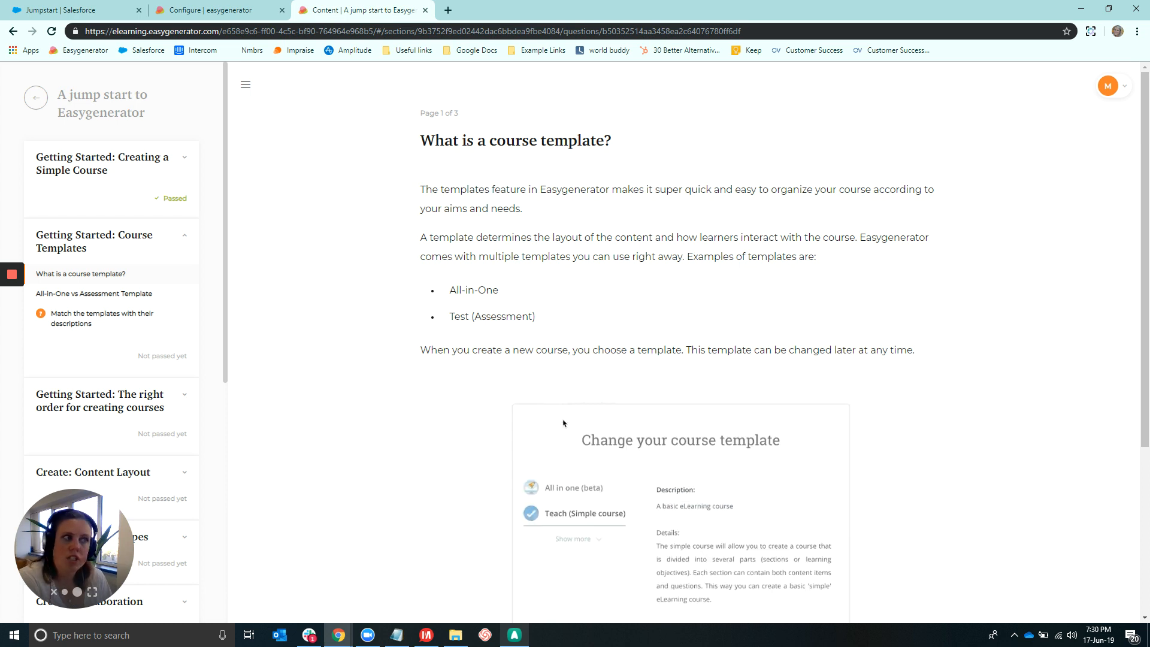
click(561, 488)
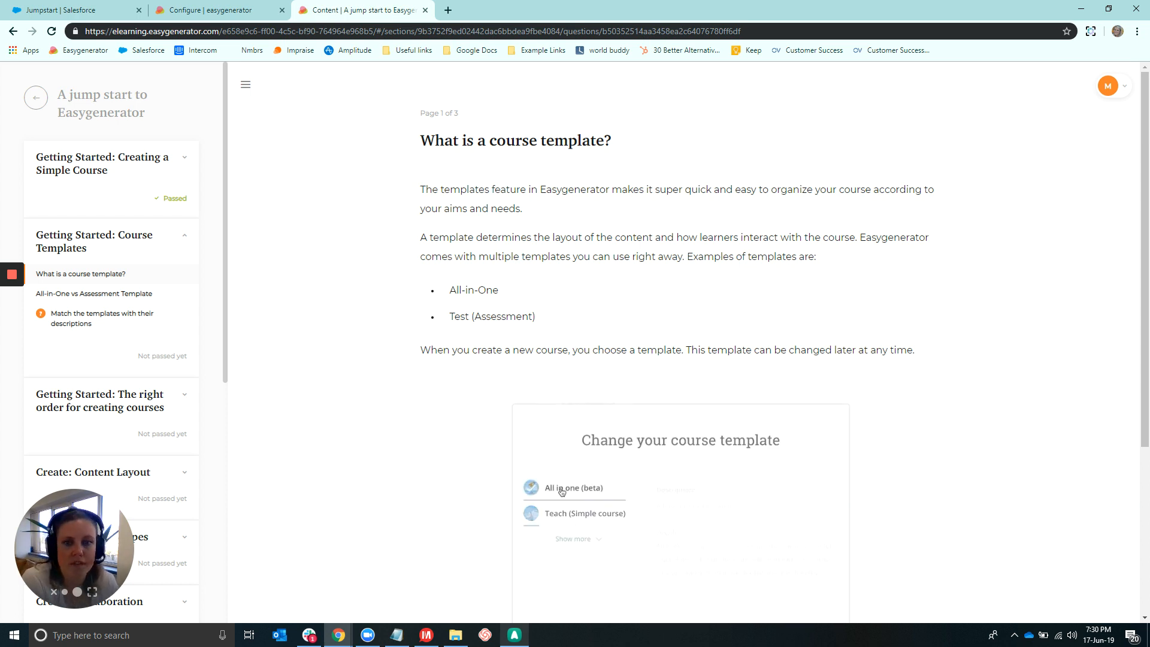
click(564, 488)
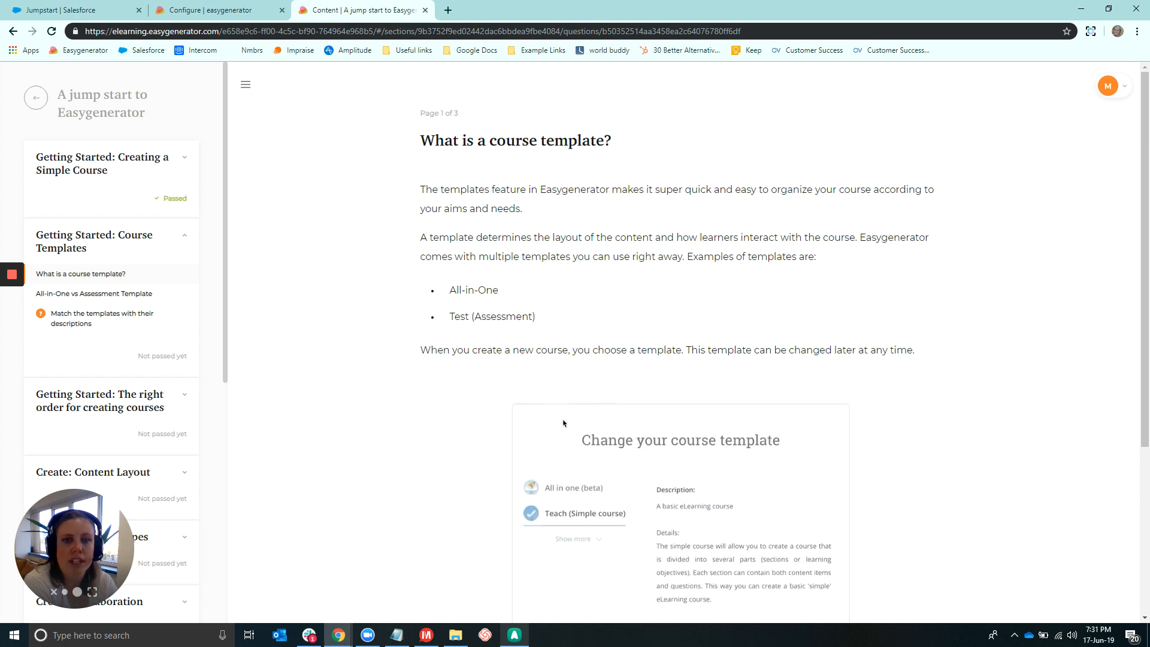
click(566, 491)
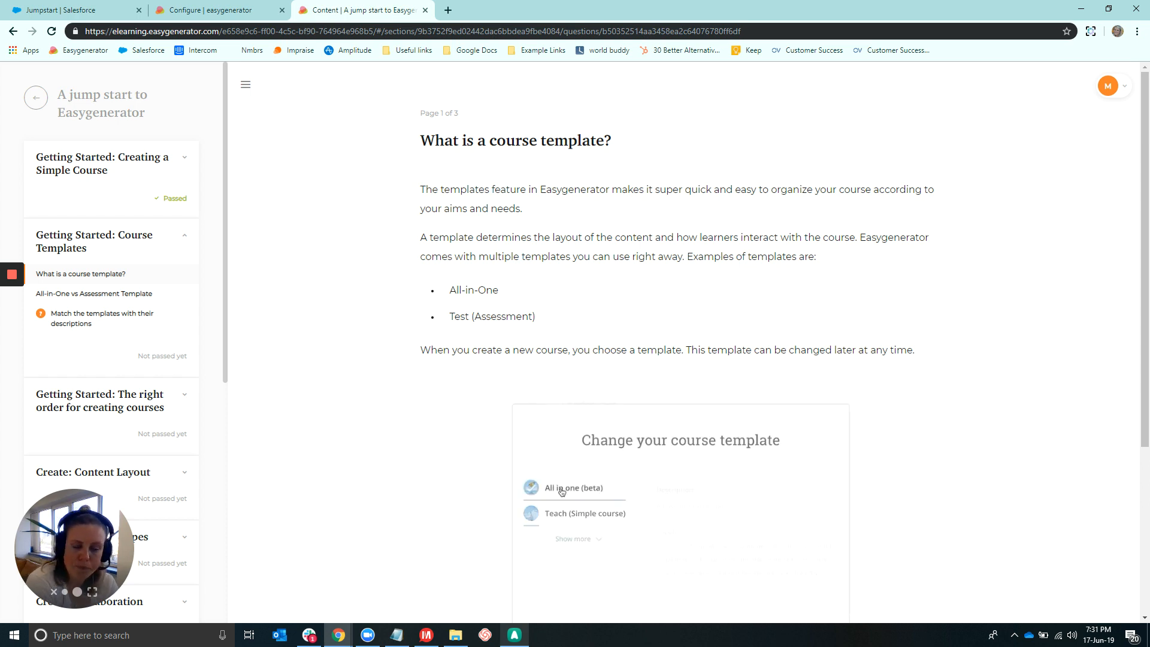
click(567, 488)
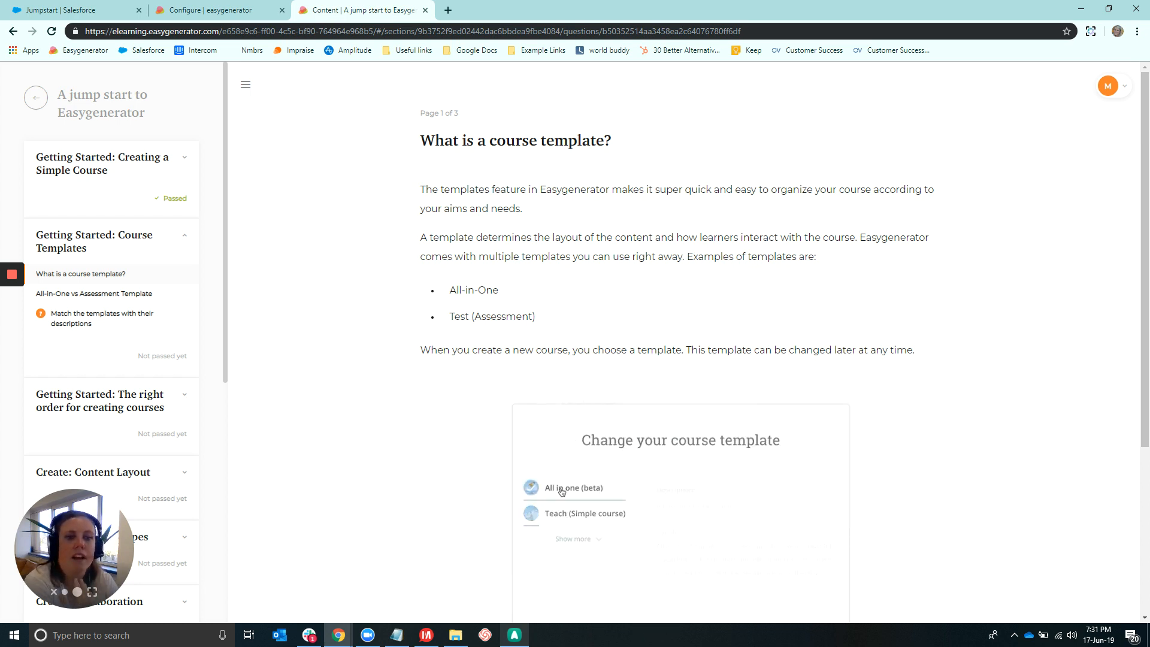
click(562, 488)
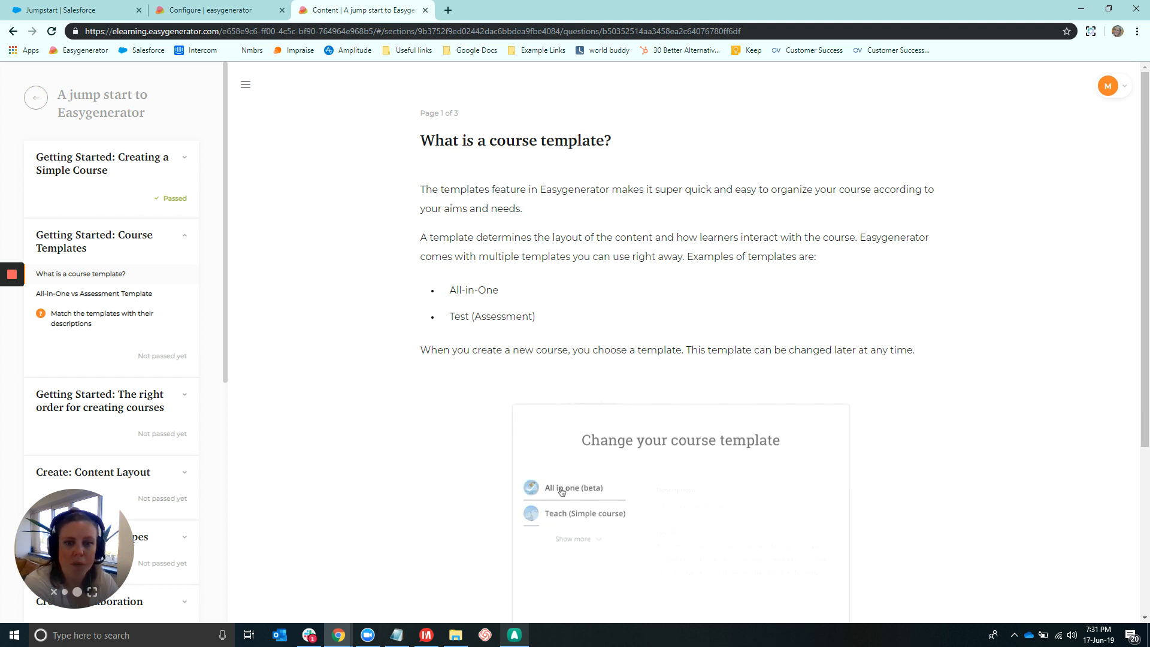
click(571, 487)
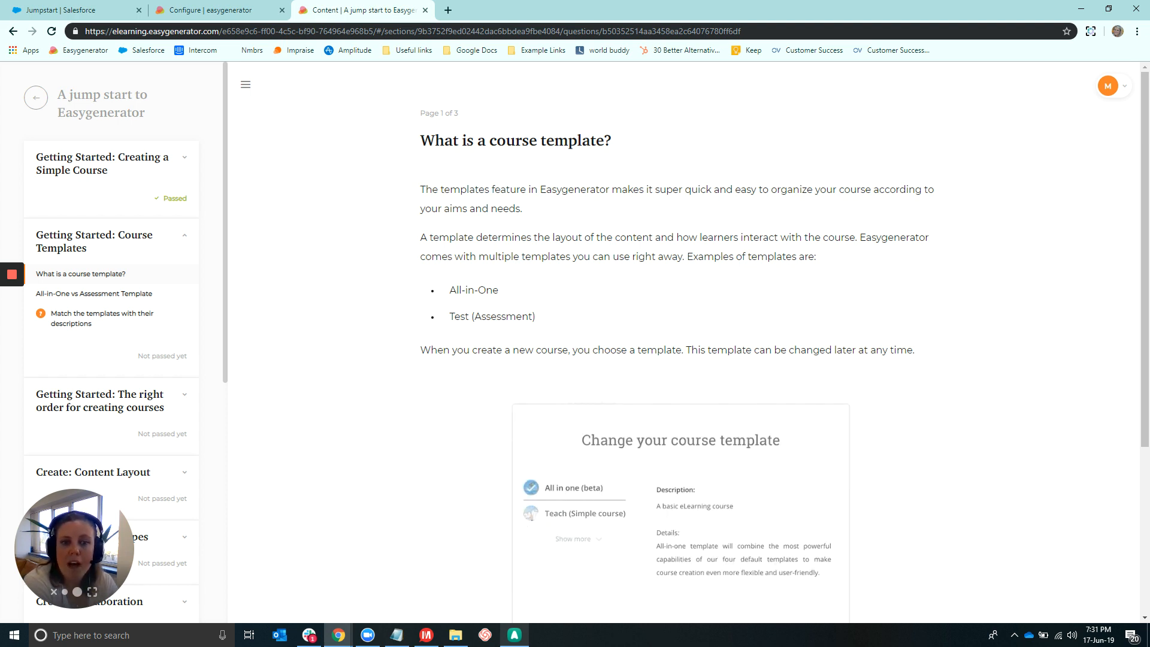